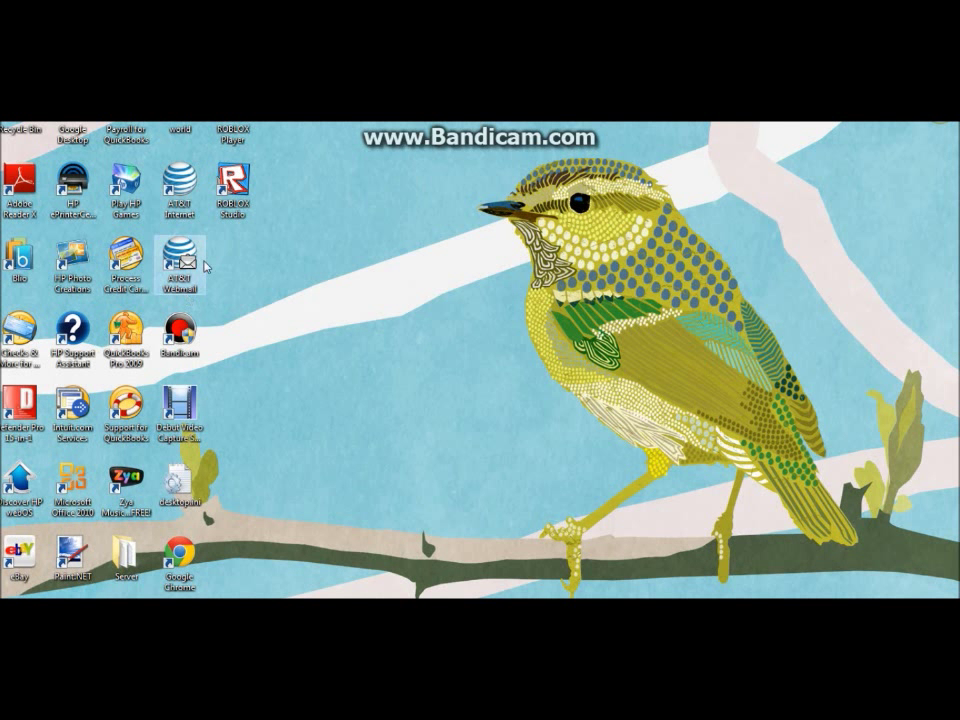
{"action": "mouse_move", "coordinate": [452, 292]}
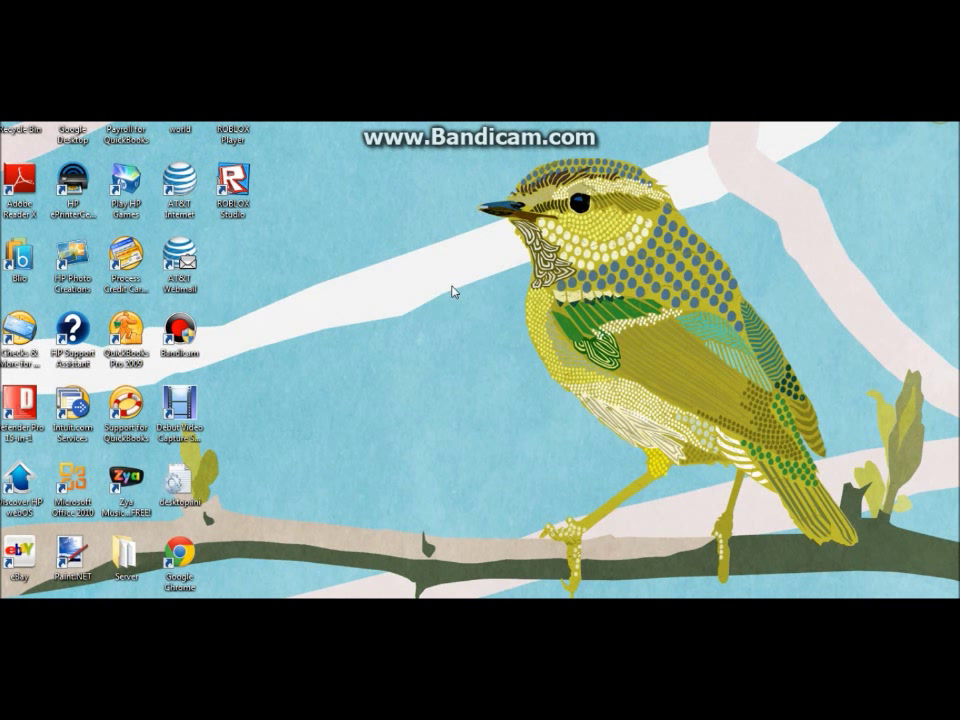
{"action": "mouse_move", "coordinate": [540, 304]}
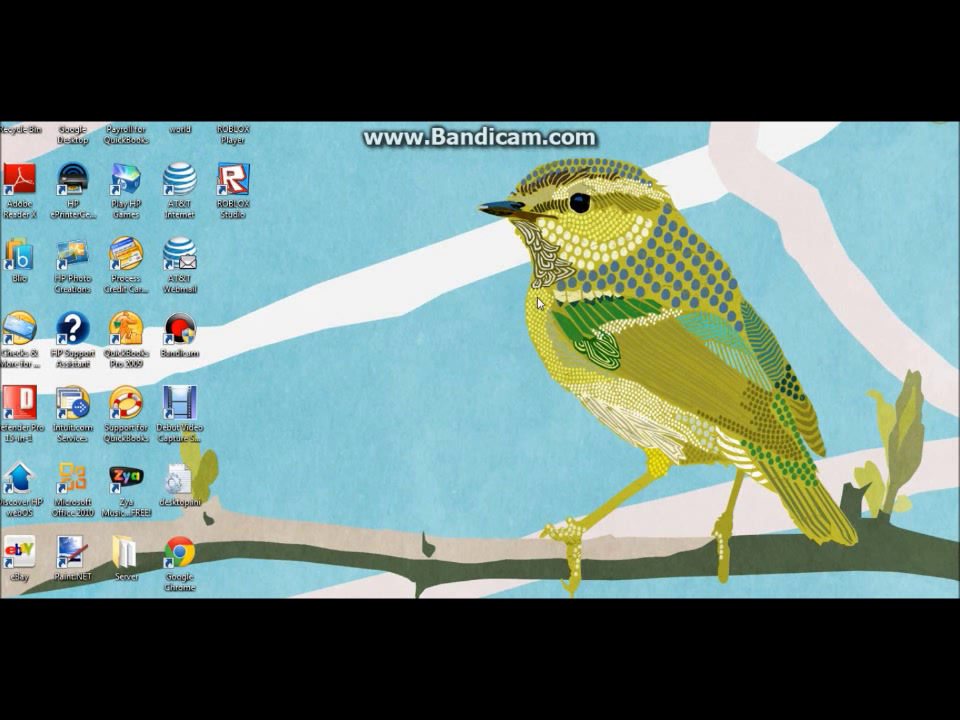
{"action": "mouse_move", "coordinate": [376, 492]}
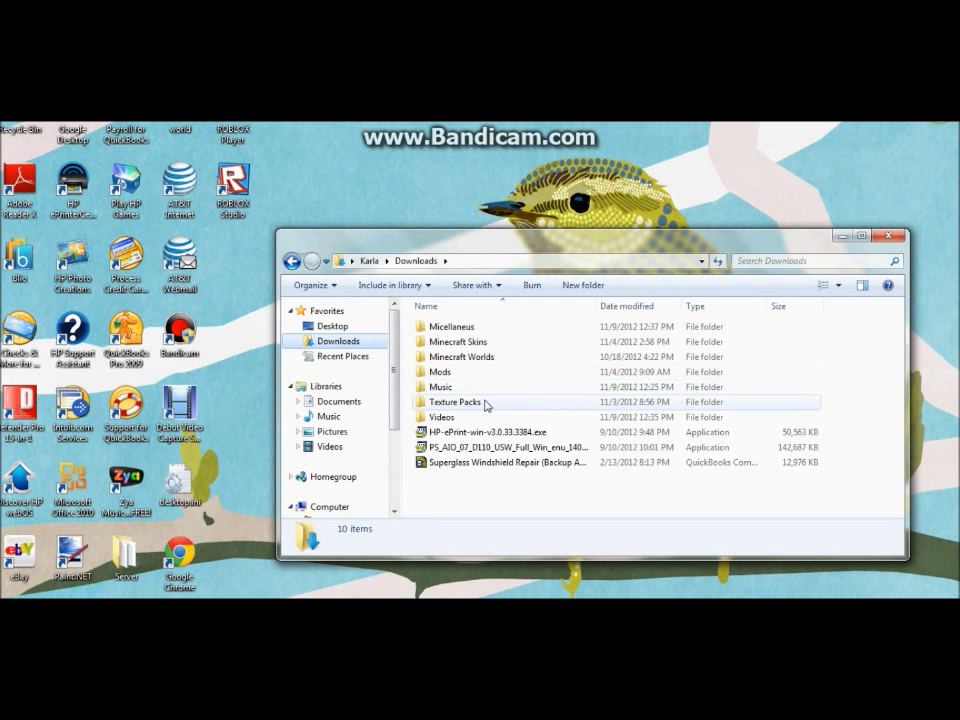
Open the MinecraftBody .blend file from Downloads/Miscellaneous, launching it in Blender
{"action": "double_click", "coordinate": [452, 326]}
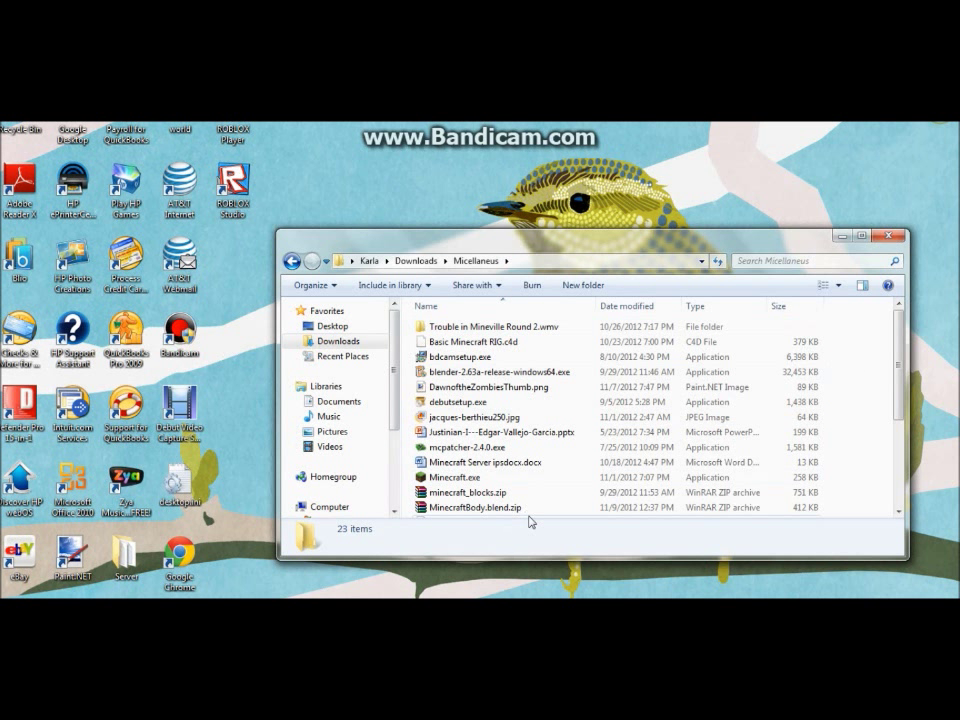
{"action": "mouse_move", "coordinate": [520, 508]}
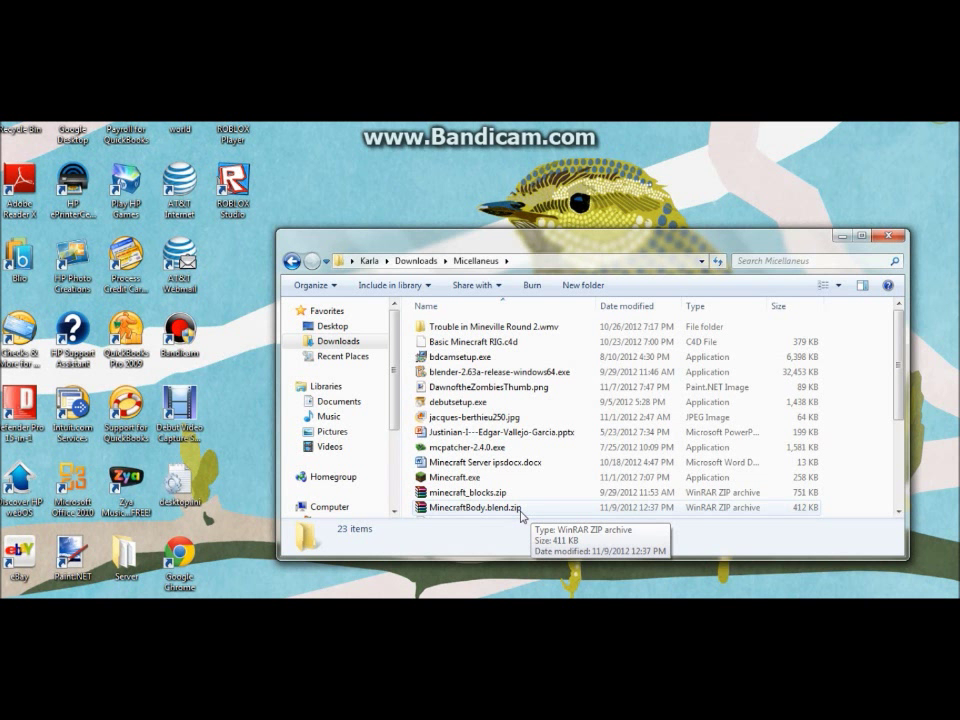
{"action": "double_click", "coordinate": [490, 508]}
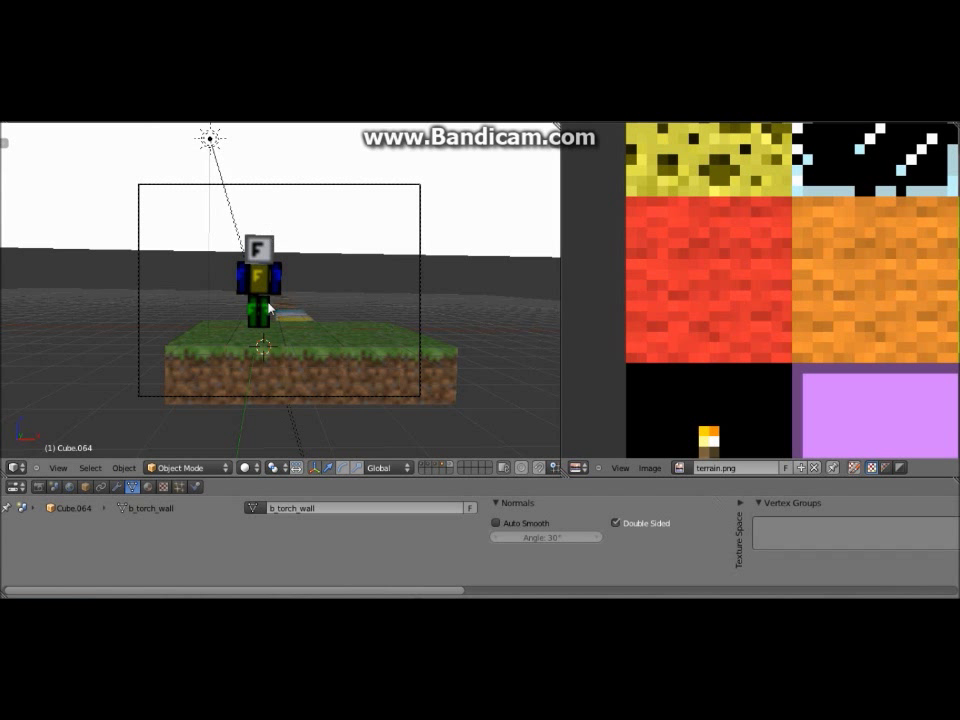
{"action": "mouse_move", "coordinate": [138, 392]}
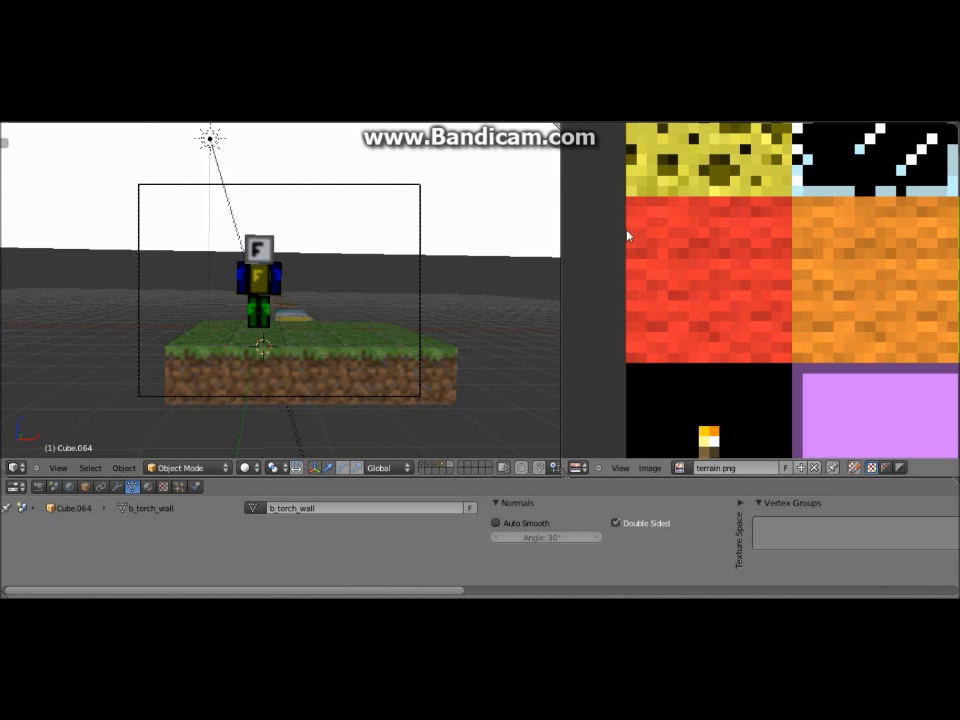
{"action": "mouse_move", "coordinate": [54, 550]}
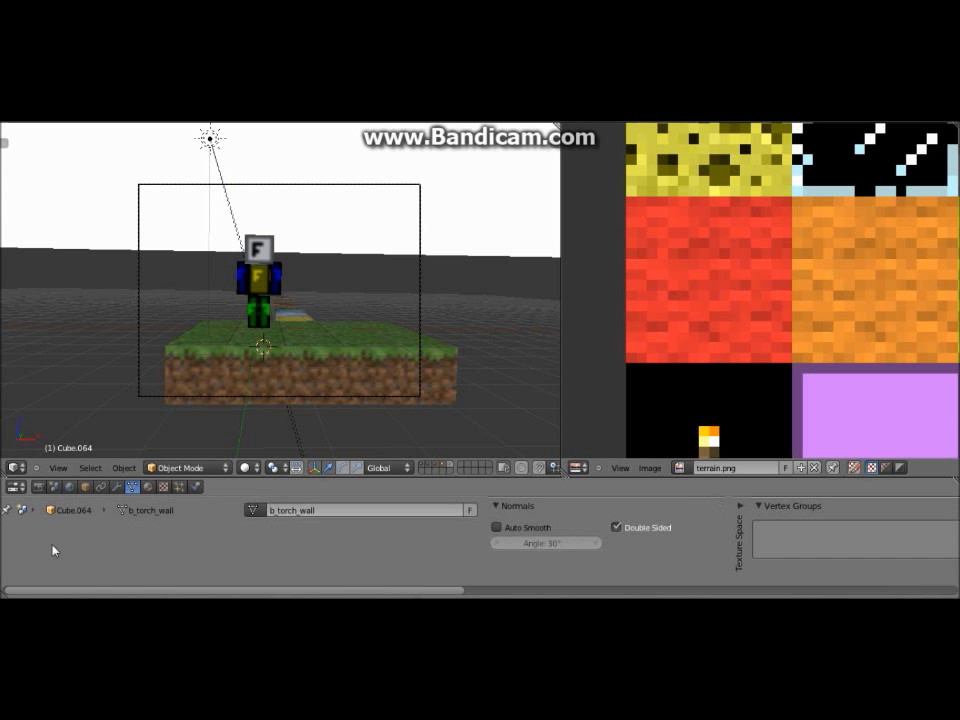
{"action": "mouse_move", "coordinate": [490, 564]}
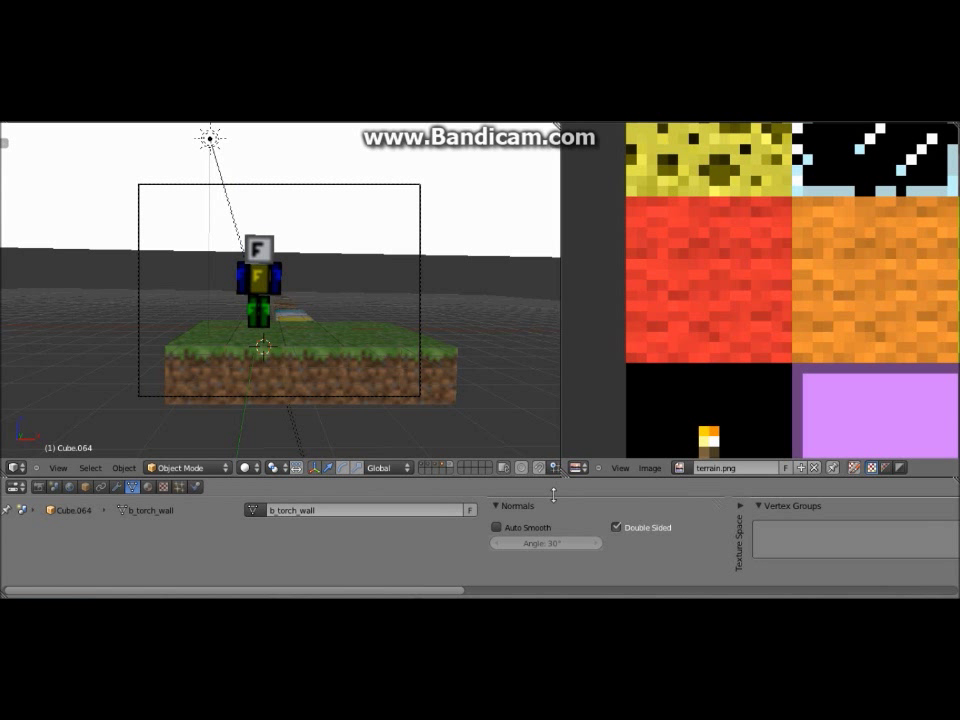
{"action": "mouse_move", "coordinate": [456, 360]}
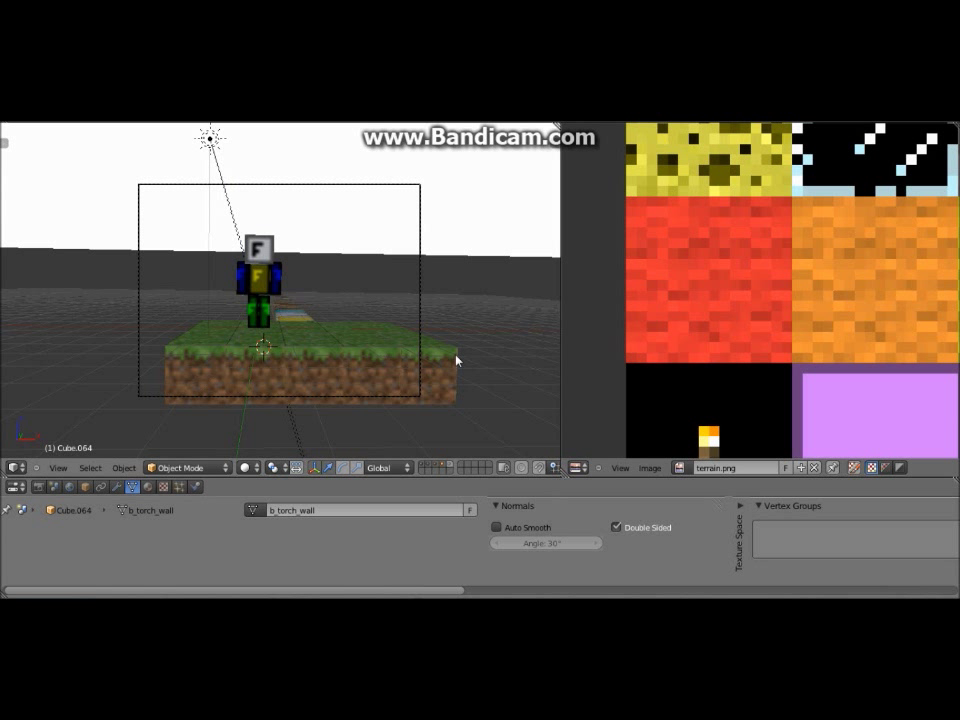
{"action": "mouse_move", "coordinate": [324, 304]}
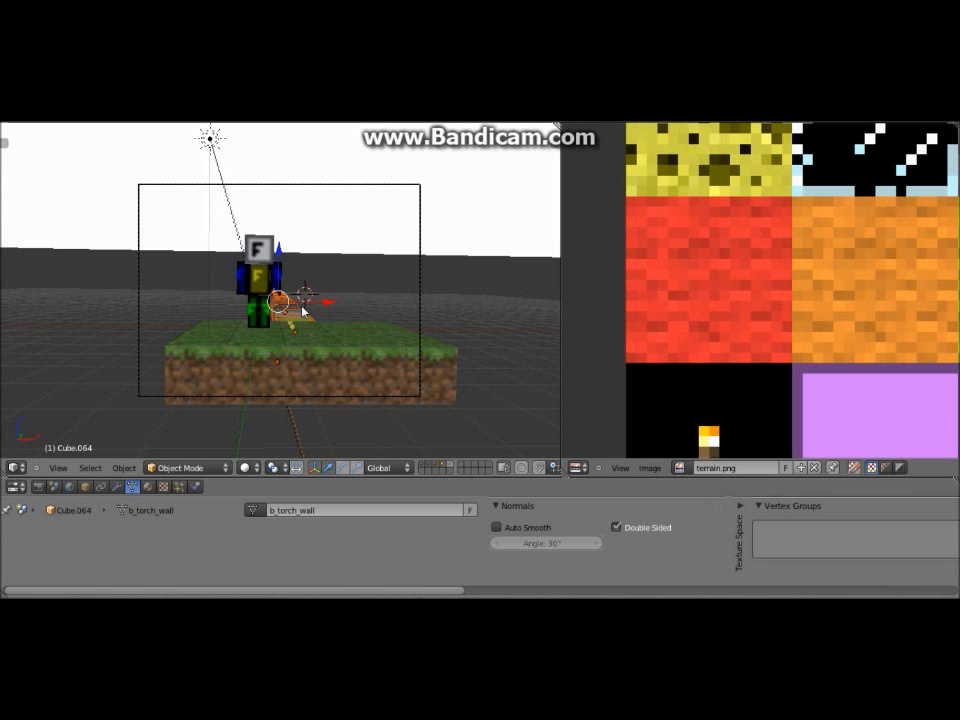
{"action": "mouse_move", "coordinate": [290, 312]}
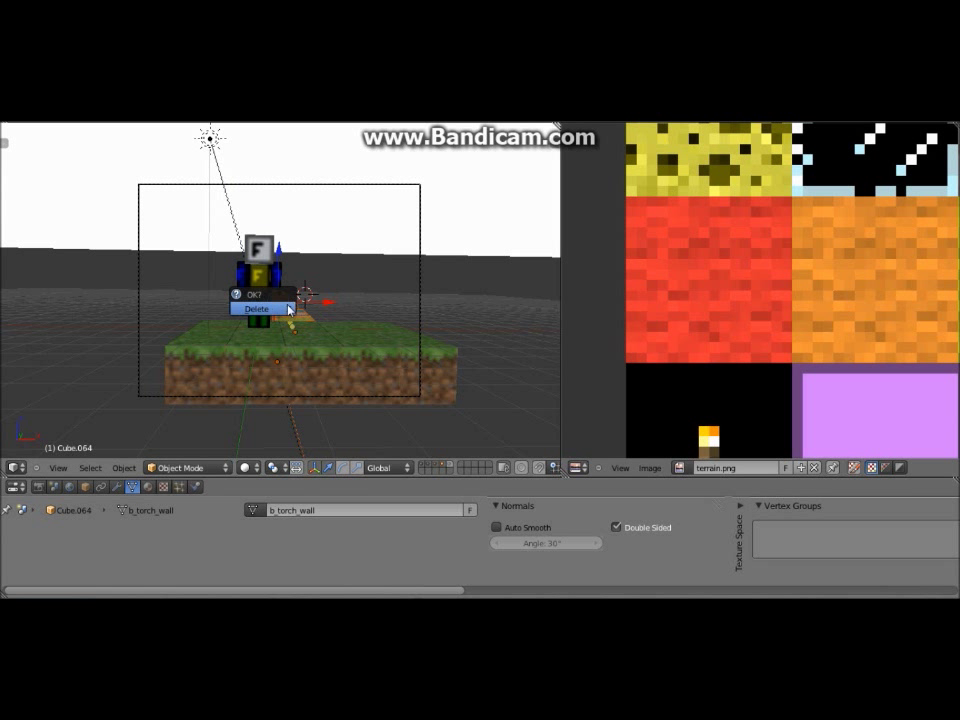
Confirm deleting the b_torch_wall object beside the character
{"action": "left_click", "coordinate": [256, 308]}
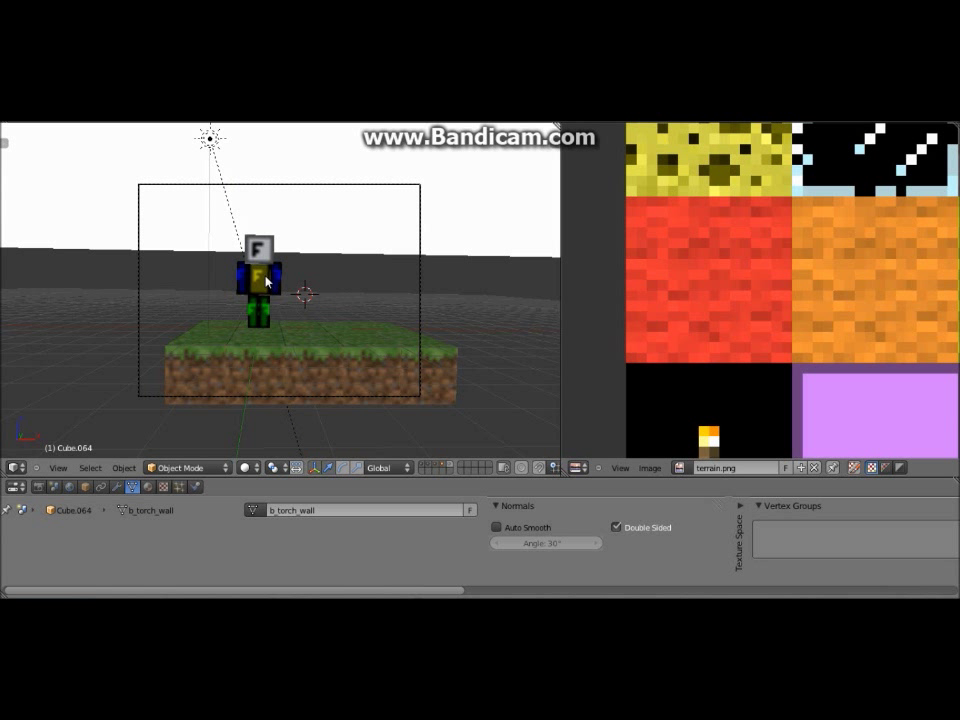
{"action": "mouse_move", "coordinate": [200, 376]}
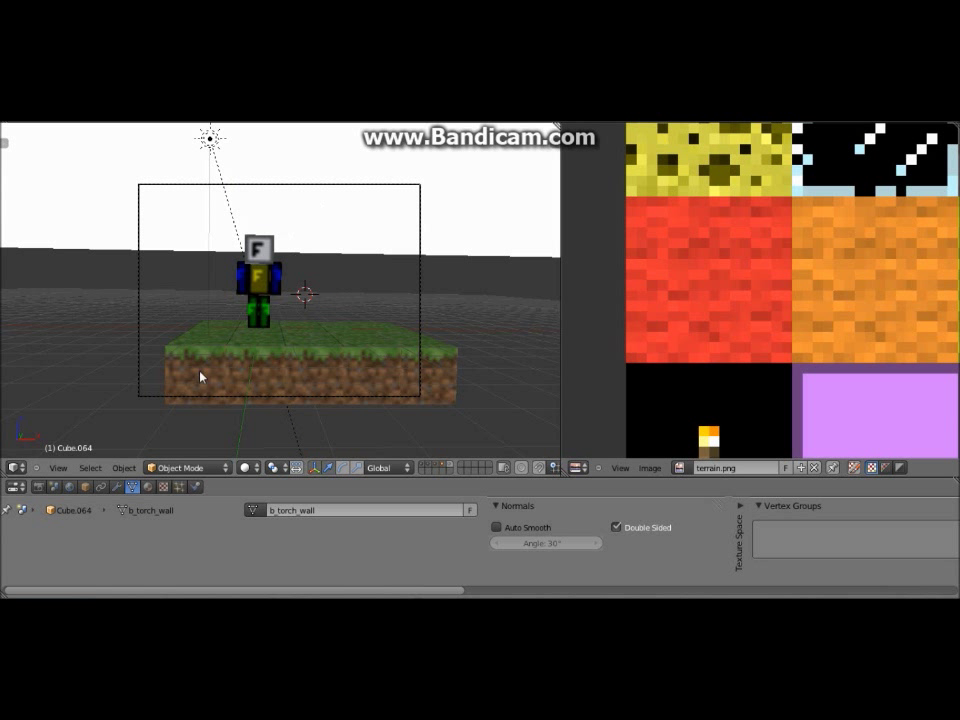
{"action": "mouse_move", "coordinate": [300, 380]}
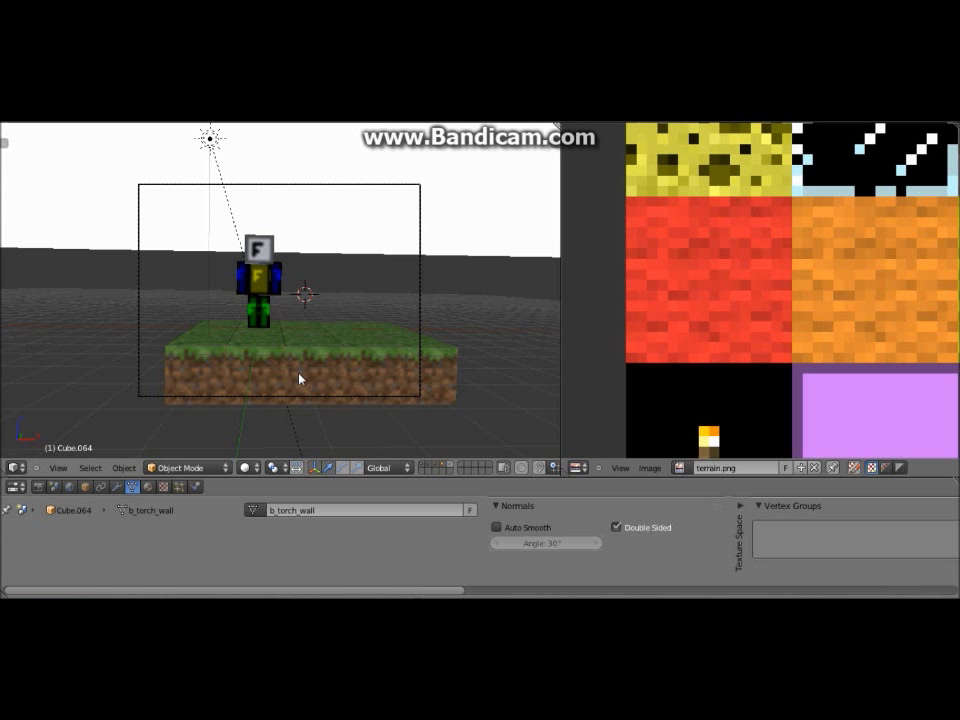
{"action": "mouse_move", "coordinate": [256, 284]}
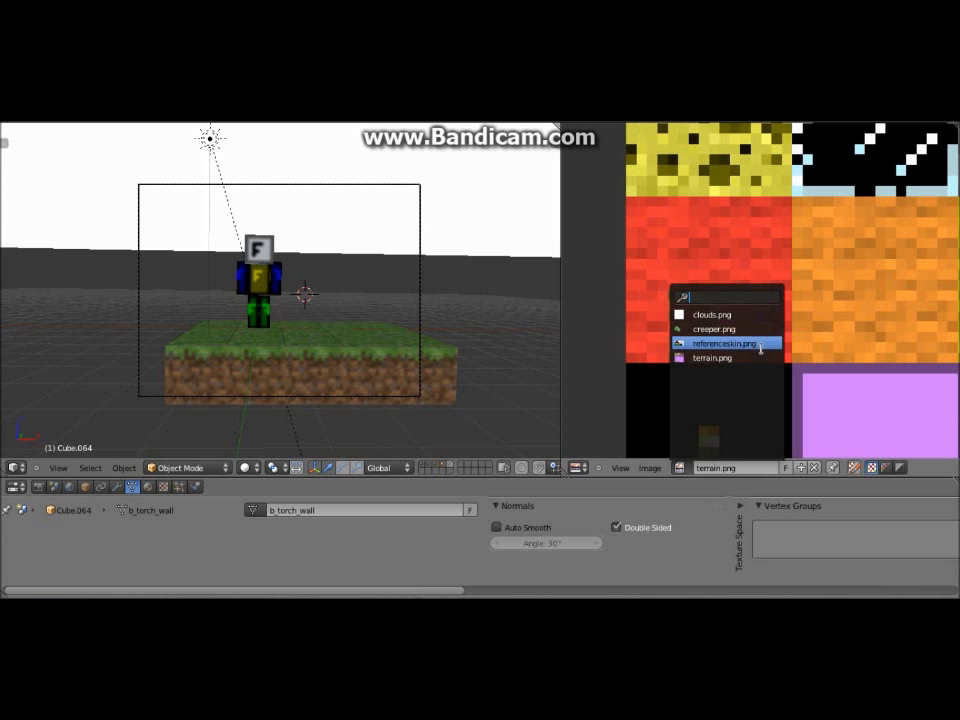
Display referenceskin.png in the UV/Image Editor and bring up the Image menu
{"action": "left_click", "coordinate": [720, 344]}
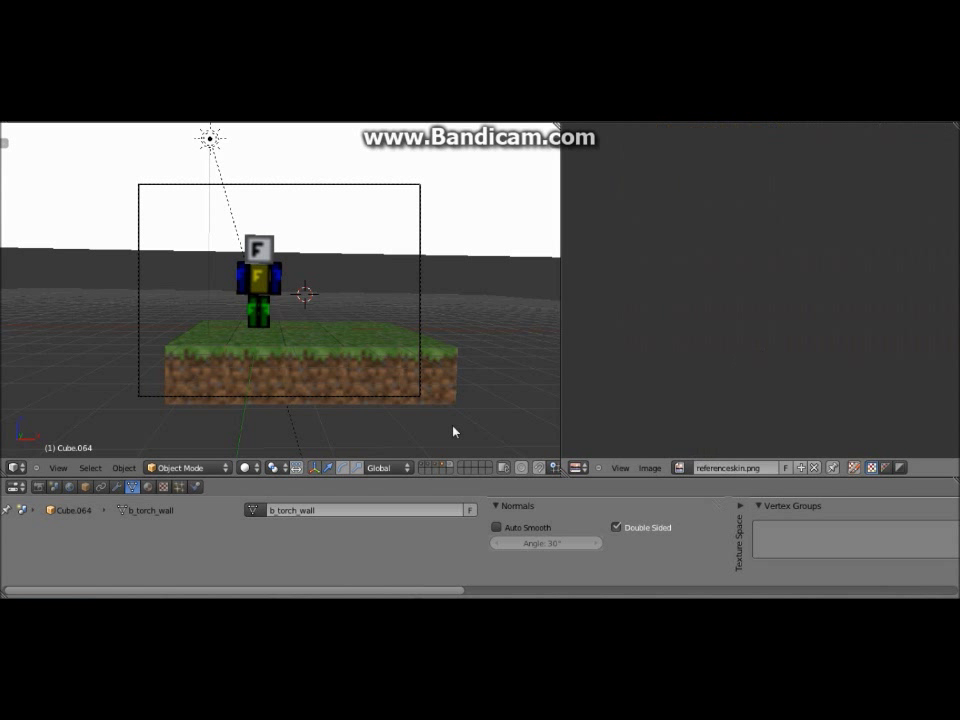
{"action": "mouse_move", "coordinate": [656, 338]}
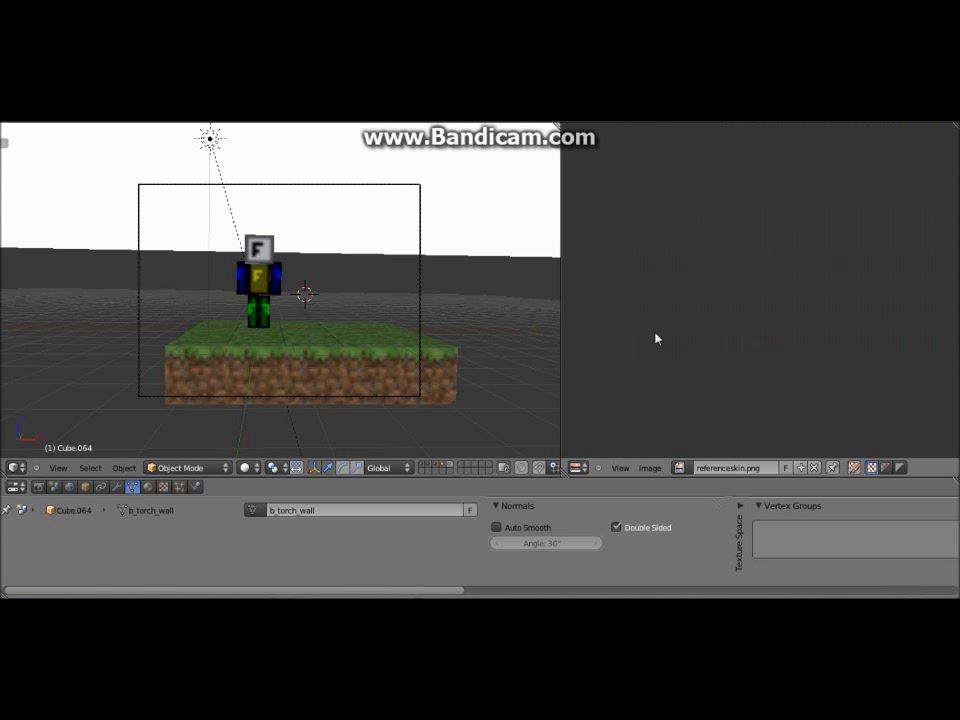
{"action": "left_click", "coordinate": [650, 468]}
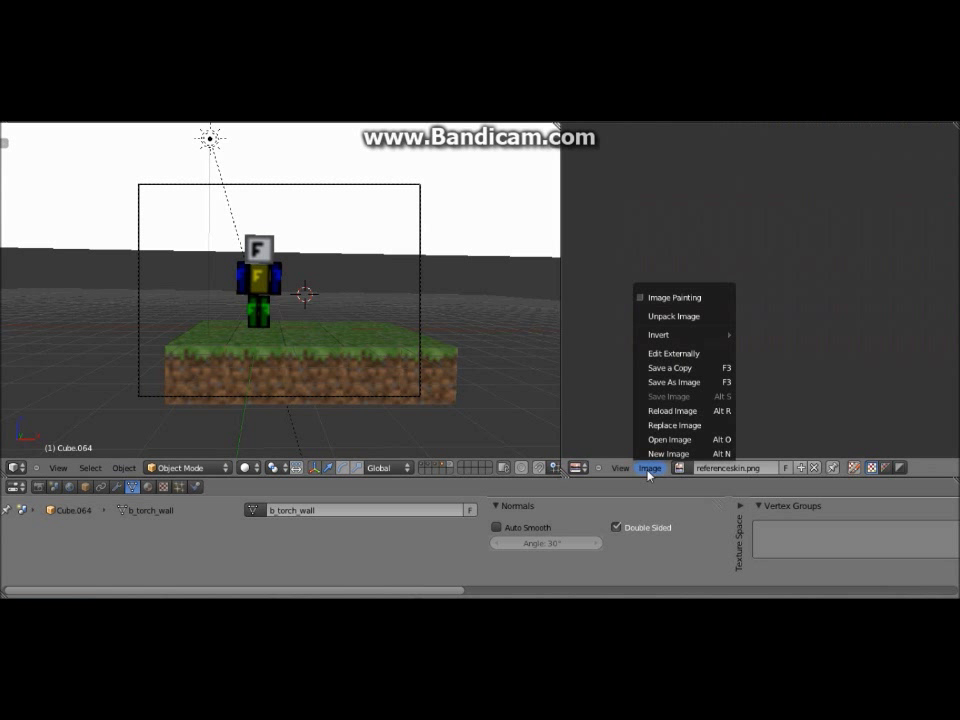
Replace the image with the SurvivalGames skin PNG from Downloads/Minecraft Skins
{"action": "left_click", "coordinate": [674, 424]}
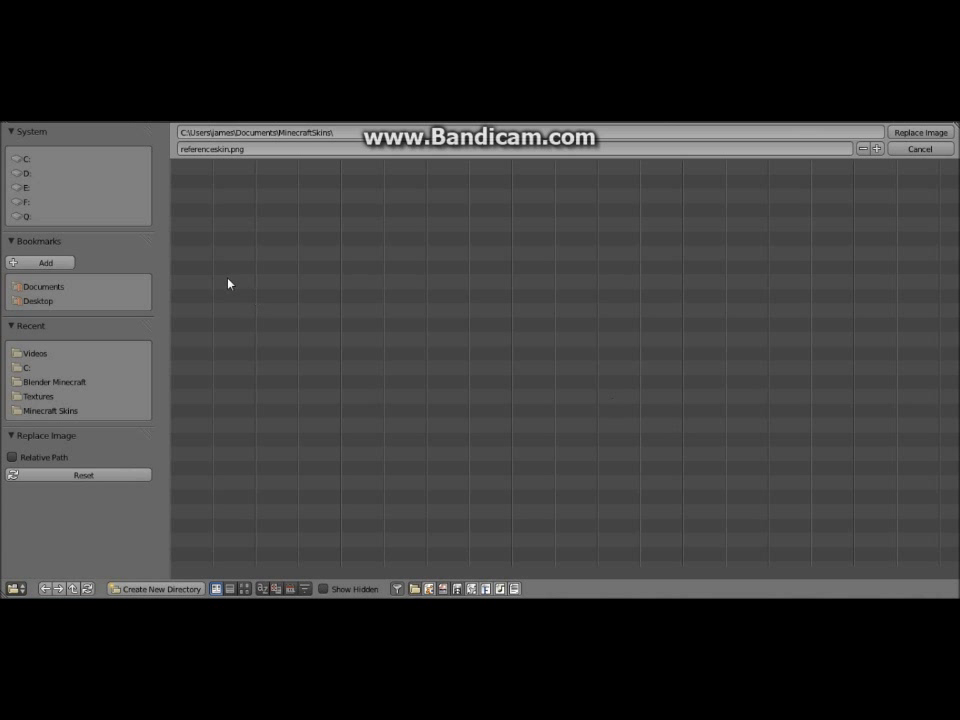
{"action": "left_click", "coordinate": [24, 158]}
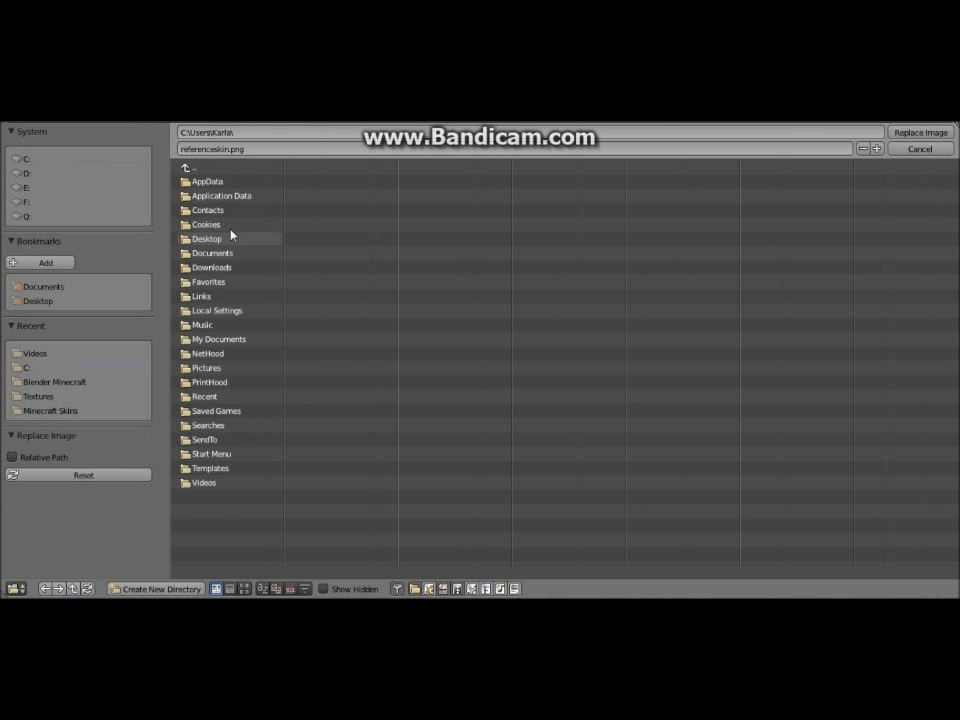
{"action": "double_click", "coordinate": [212, 268]}
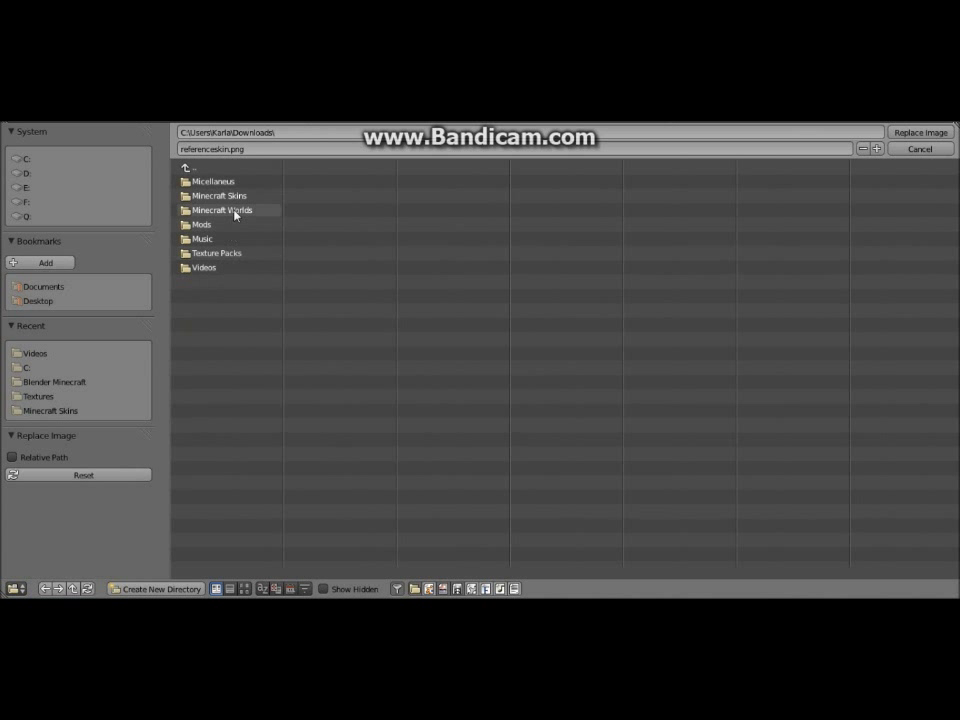
{"action": "double_click", "coordinate": [220, 196]}
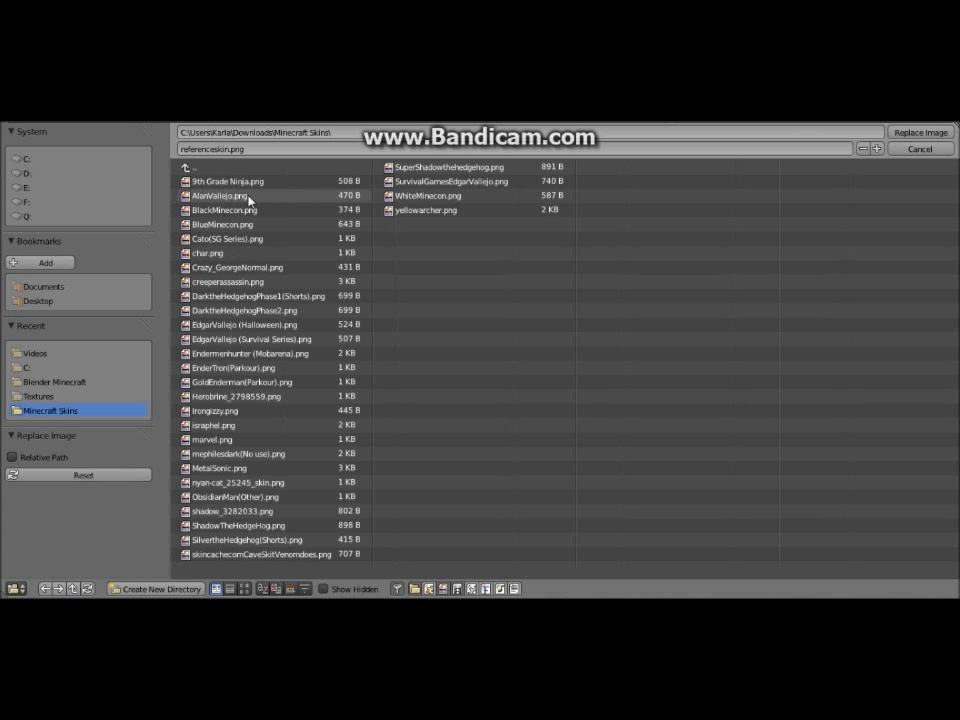
{"action": "left_click", "coordinate": [450, 180]}
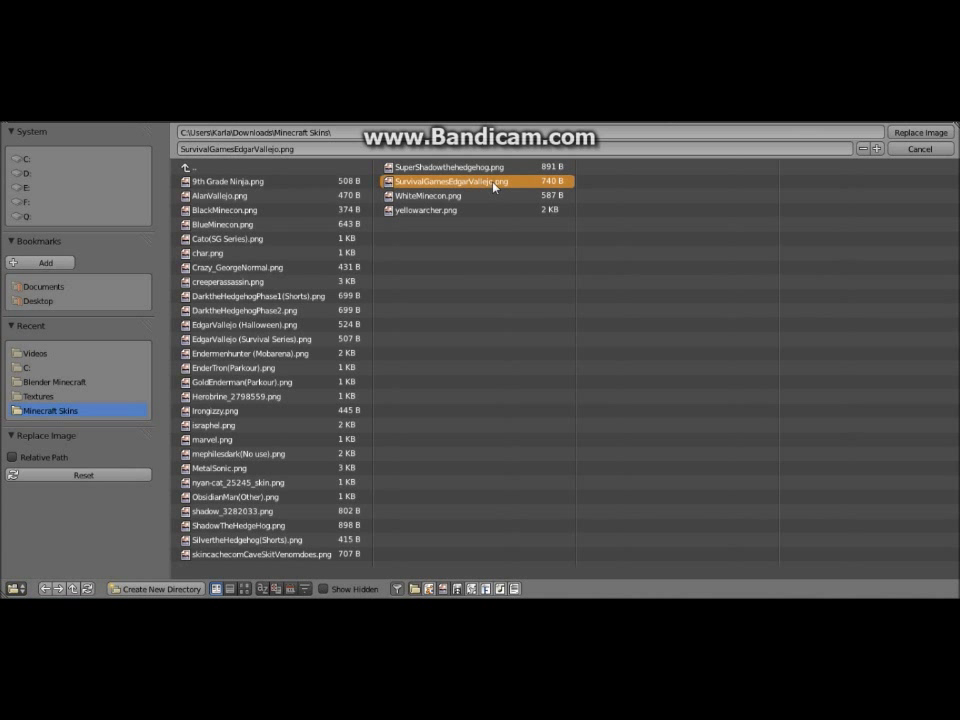
{"action": "left_click", "coordinate": [920, 132]}
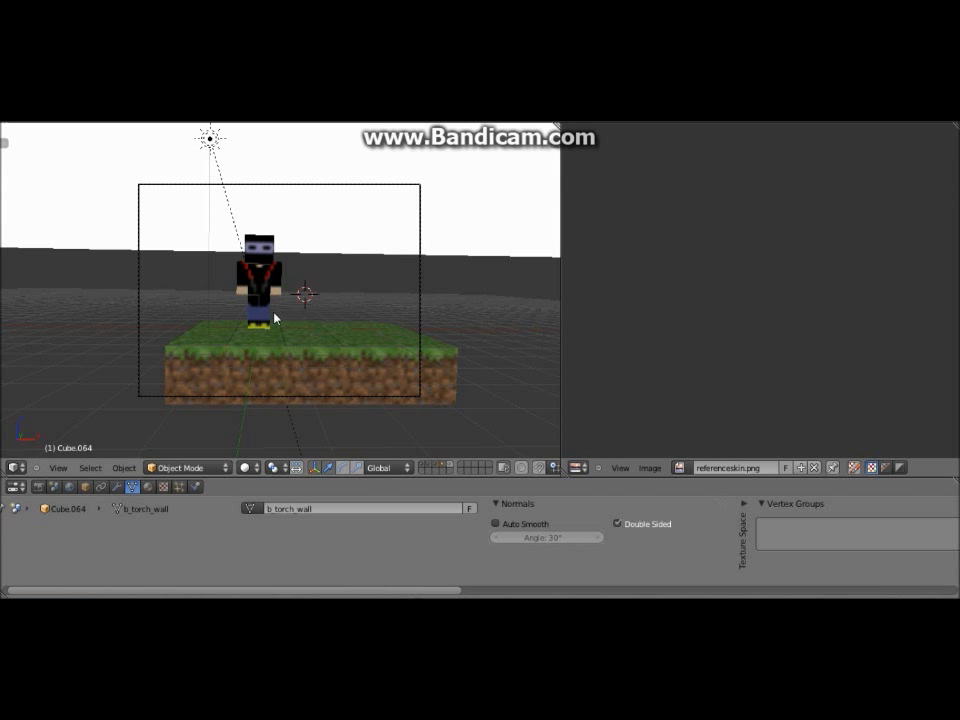
{"action": "mouse_move", "coordinate": [330, 364]}
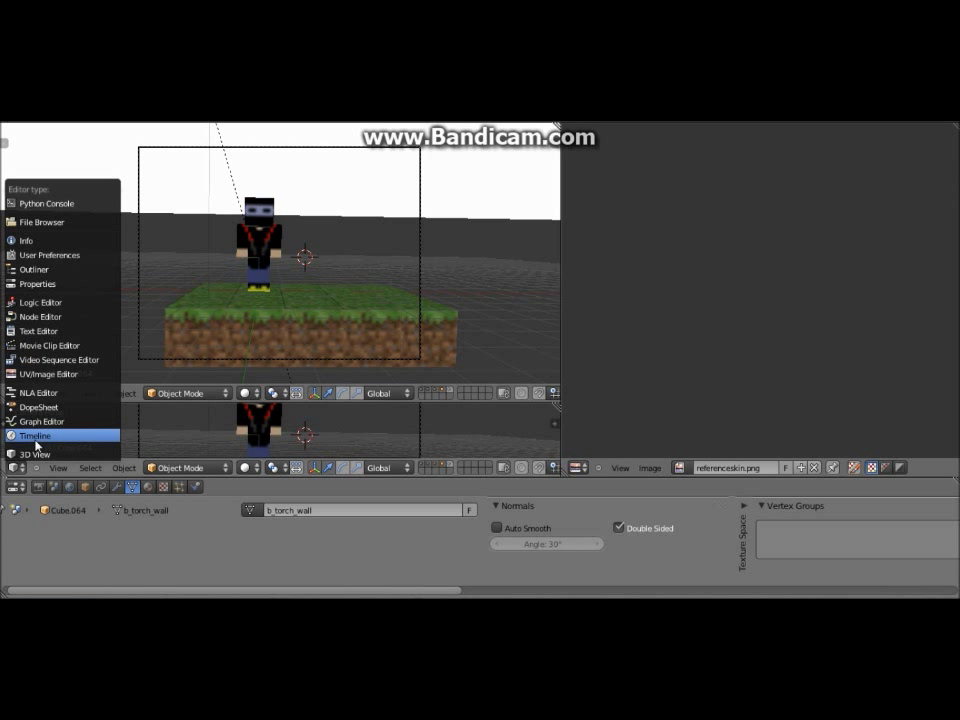
Change the lower editor area's type to Timeline
{"action": "left_click", "coordinate": [36, 436]}
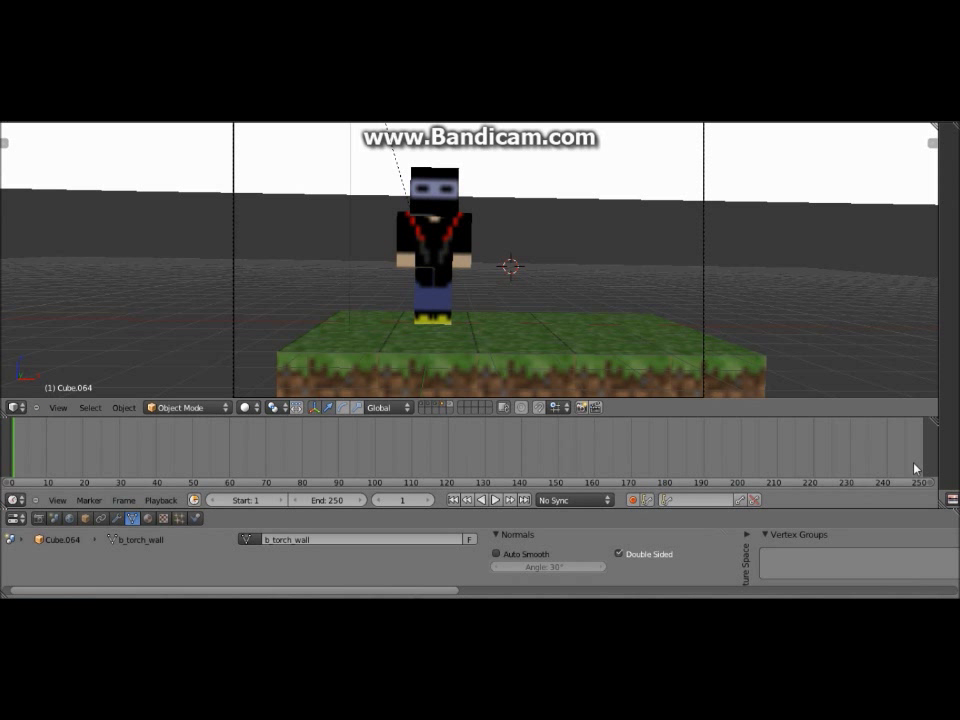
{"action": "mouse_move", "coordinate": [400, 280]}
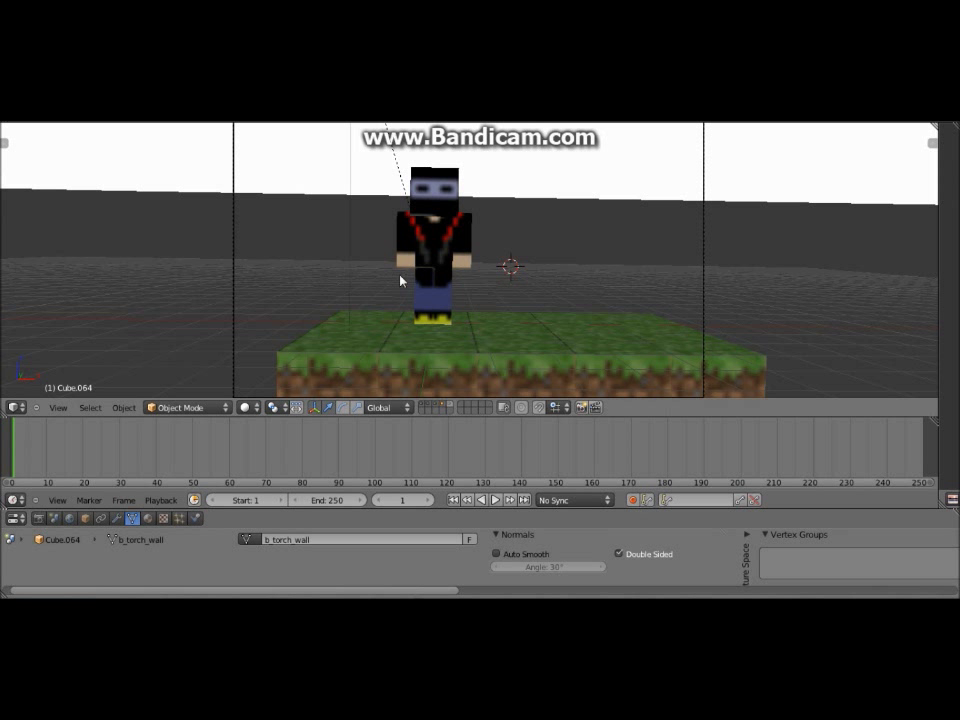
{"action": "mouse_move", "coordinate": [428, 250]}
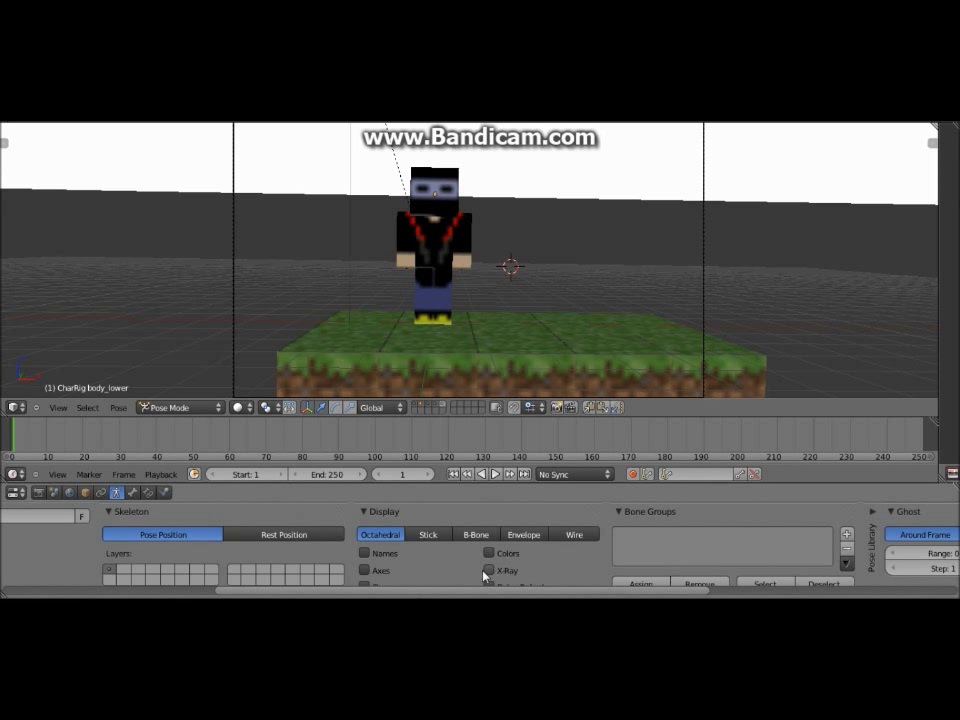
{"action": "left_click", "coordinate": [488, 572]}
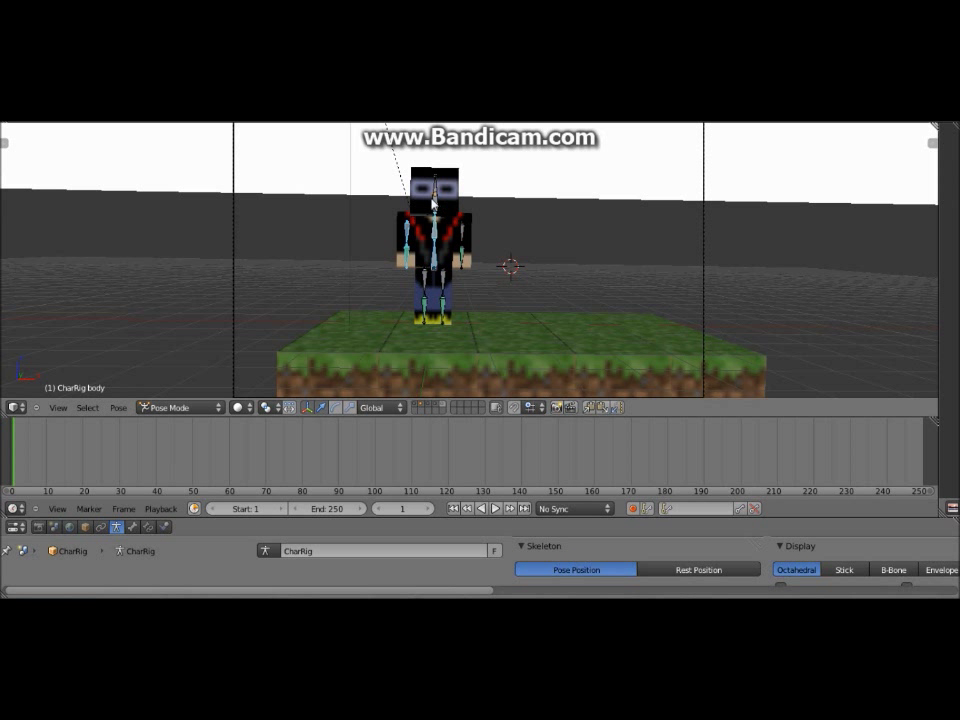
{"action": "left_click", "coordinate": [432, 270]}
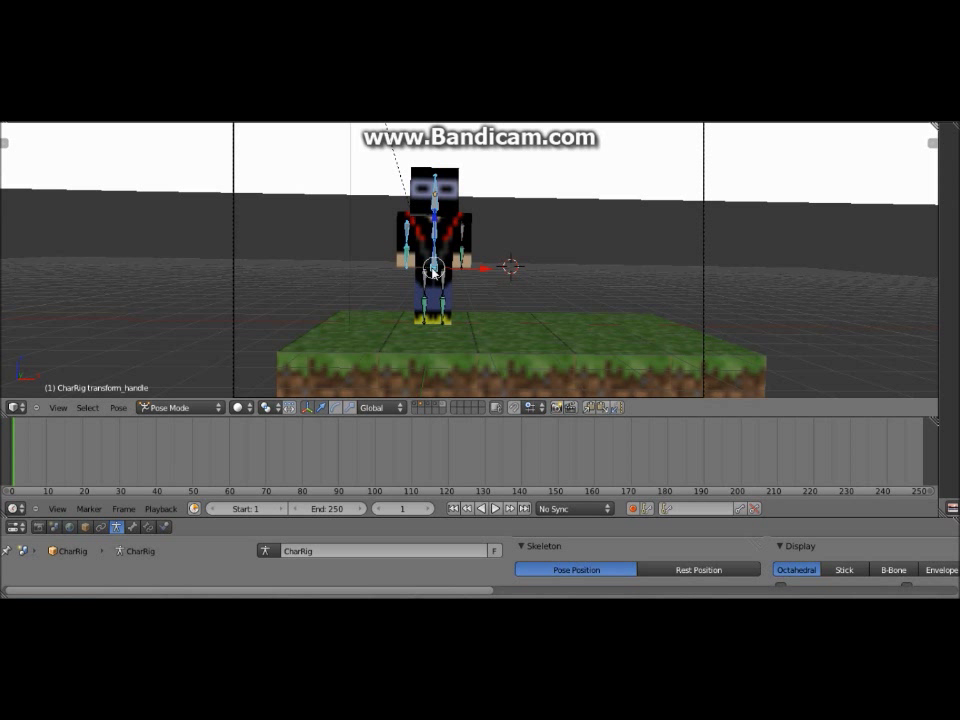
{"action": "left_click", "coordinate": [430, 280]}
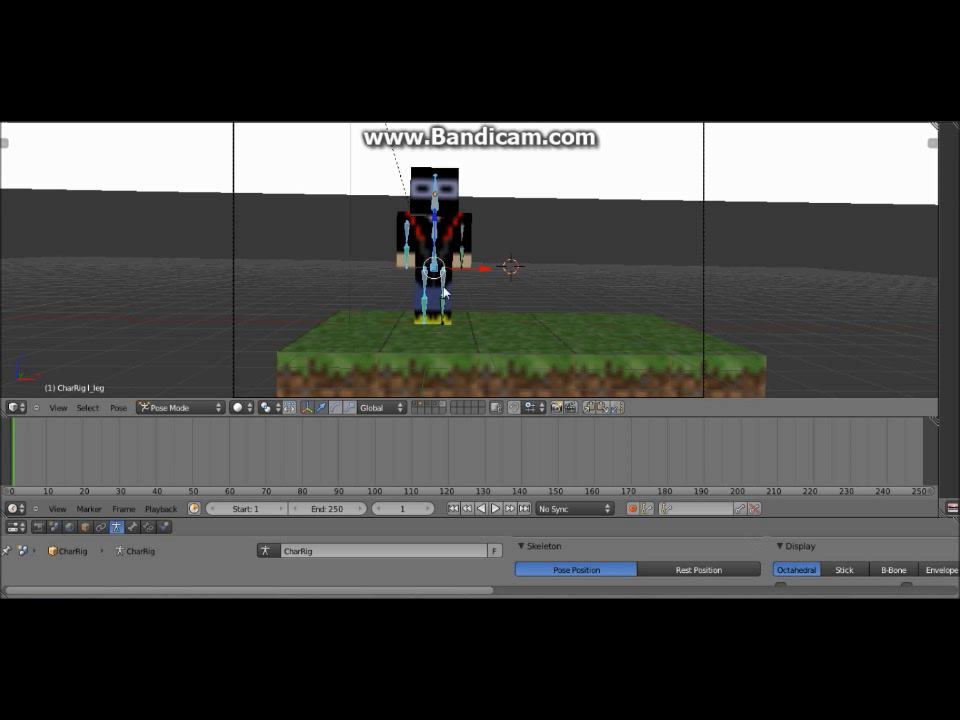
{"action": "left_click", "coordinate": [438, 300]}
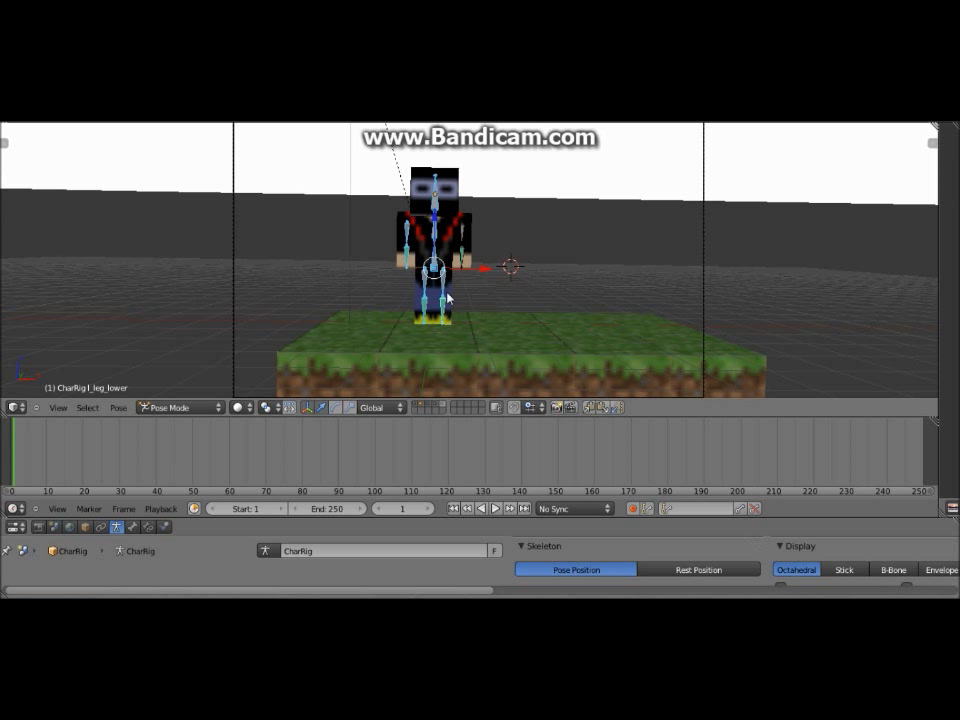
{"action": "left_click", "coordinate": [460, 250]}
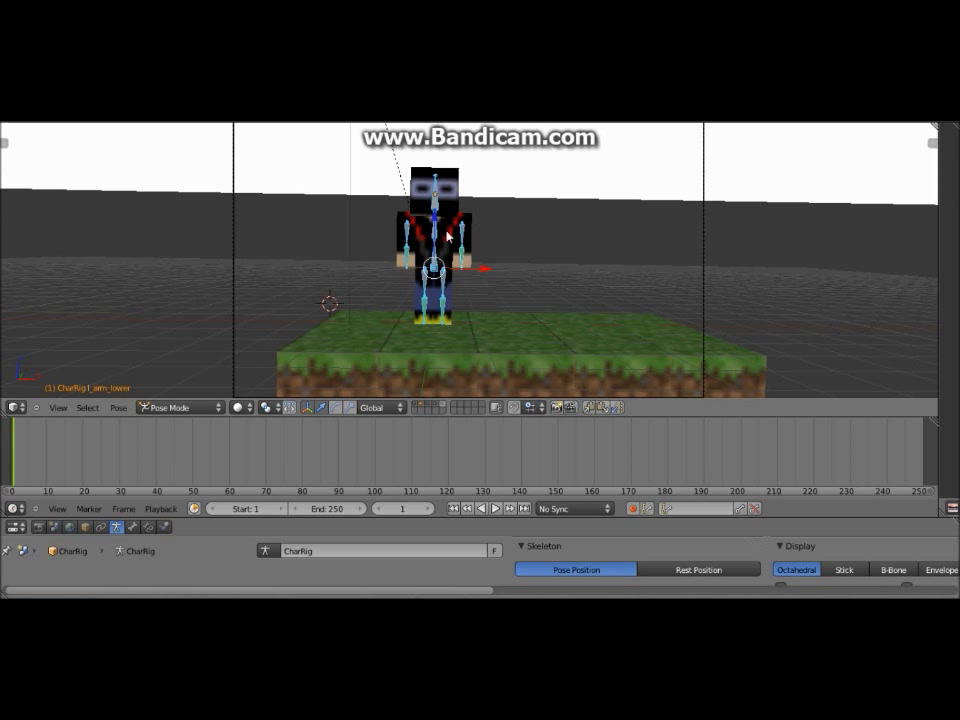
{"action": "mouse_move", "coordinate": [436, 384]}
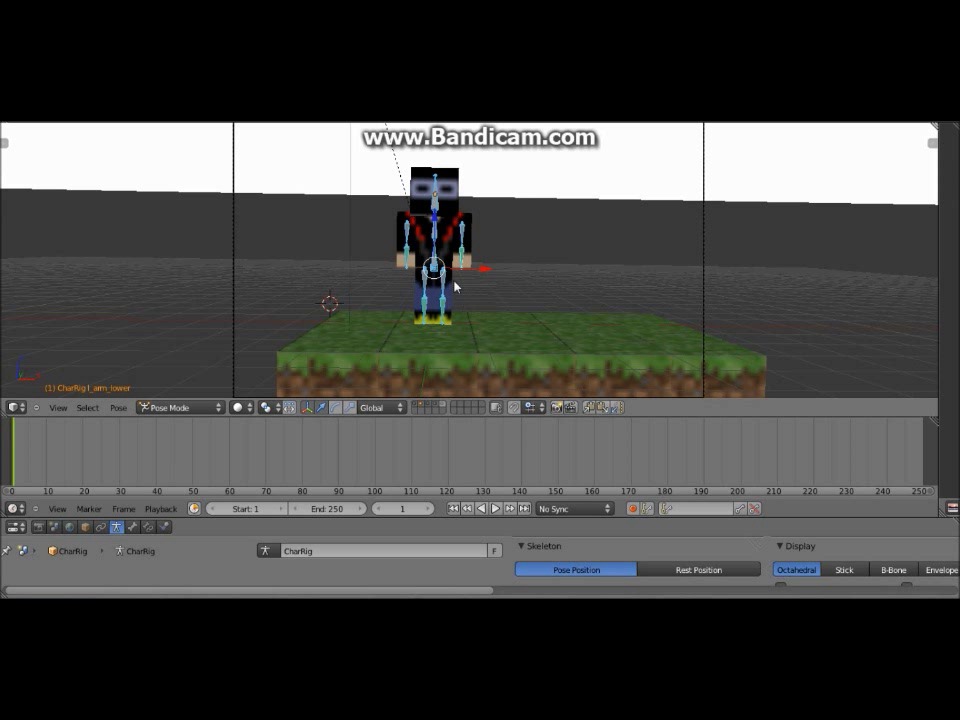
{"action": "mouse_move", "coordinate": [370, 308]}
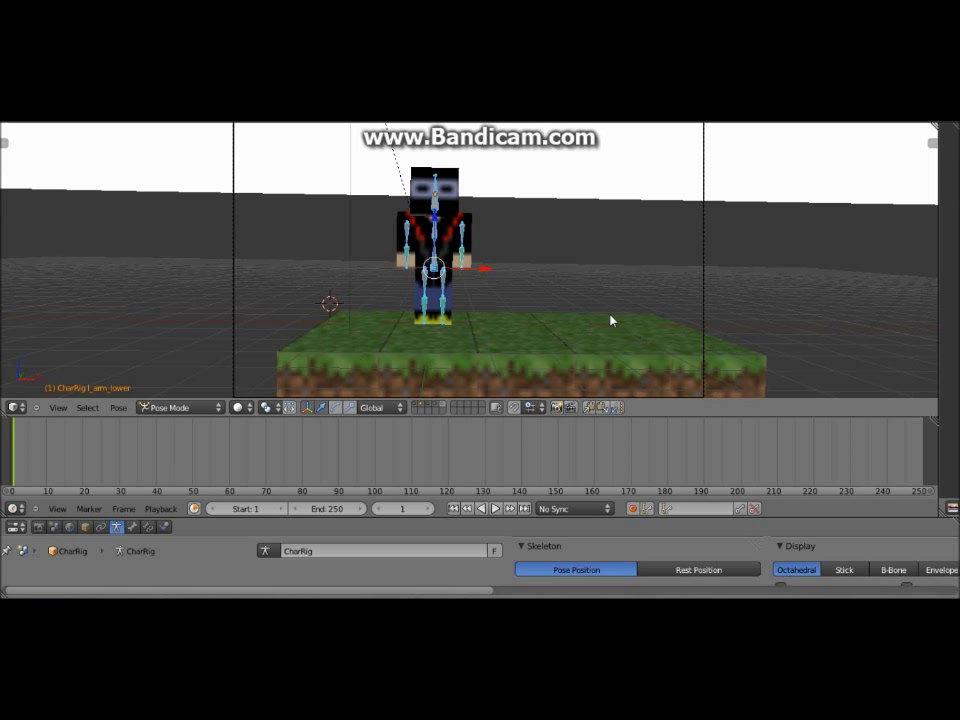
{"action": "mouse_move", "coordinate": [324, 286]}
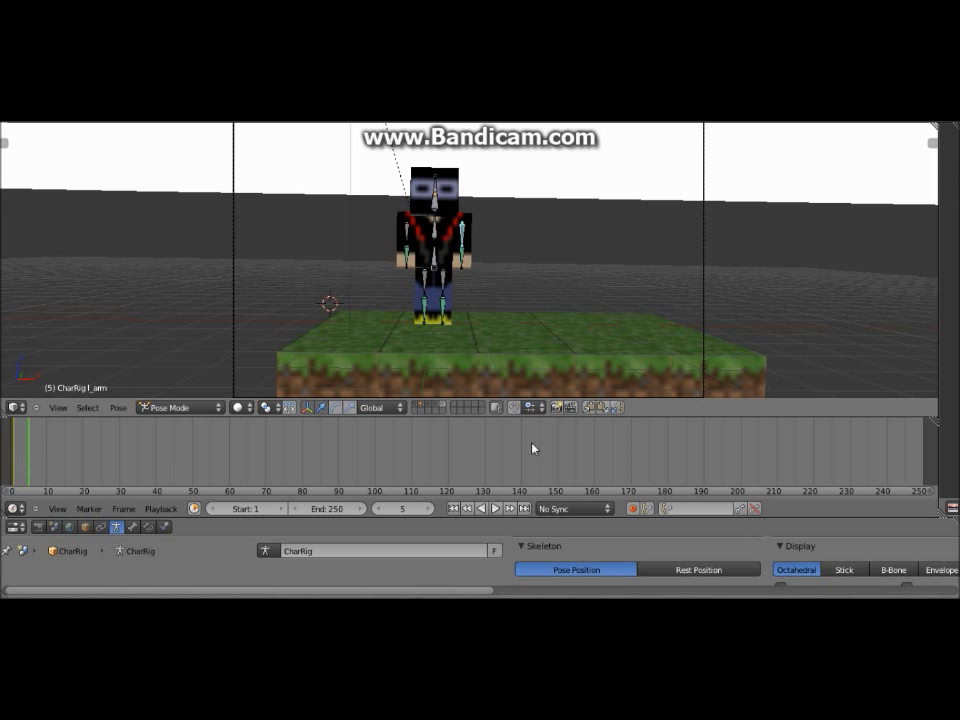
{"action": "mouse_move", "coordinate": [632, 508]}
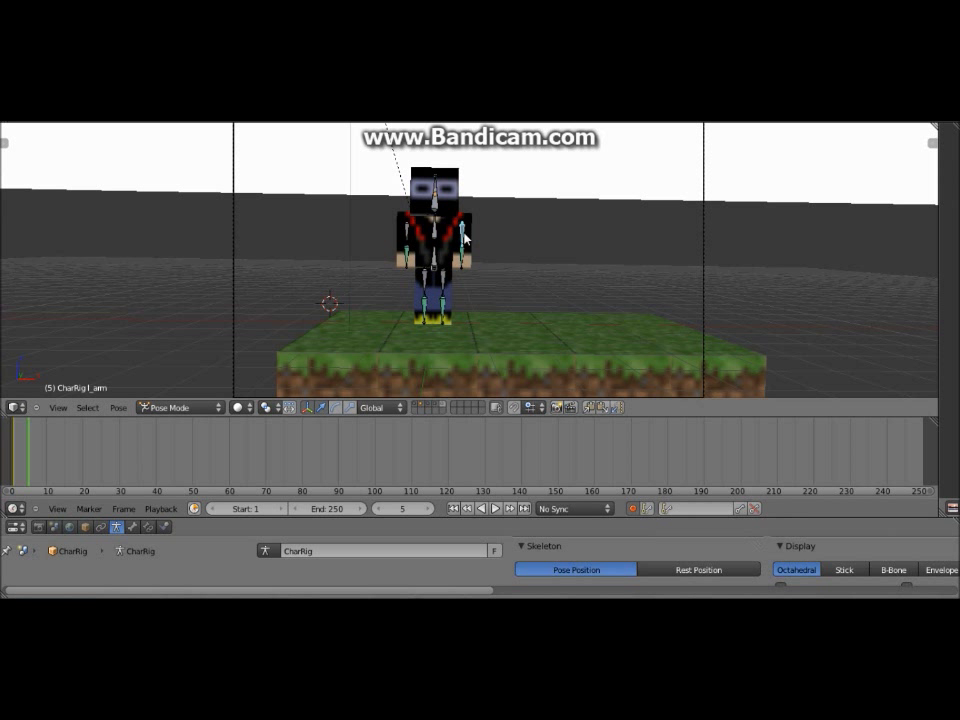
Drag in the 3D view to pose the character's arm bone
{"action": "left_click_drag", "start_coordinate": [456, 224], "coordinate": [500, 218]}
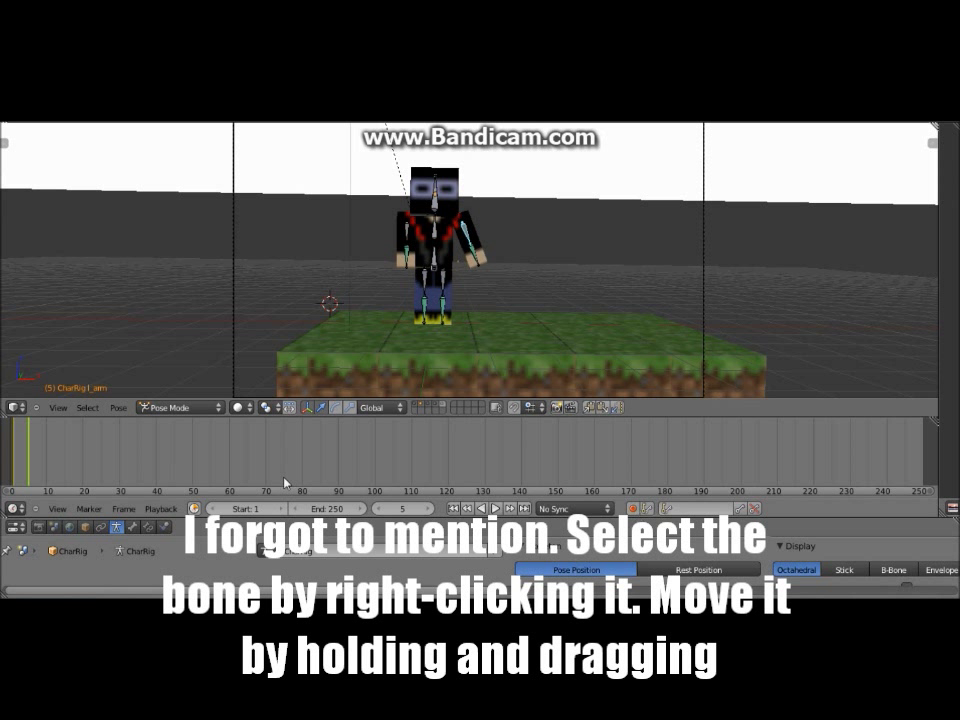
{"action": "mouse_move", "coordinate": [12, 464]}
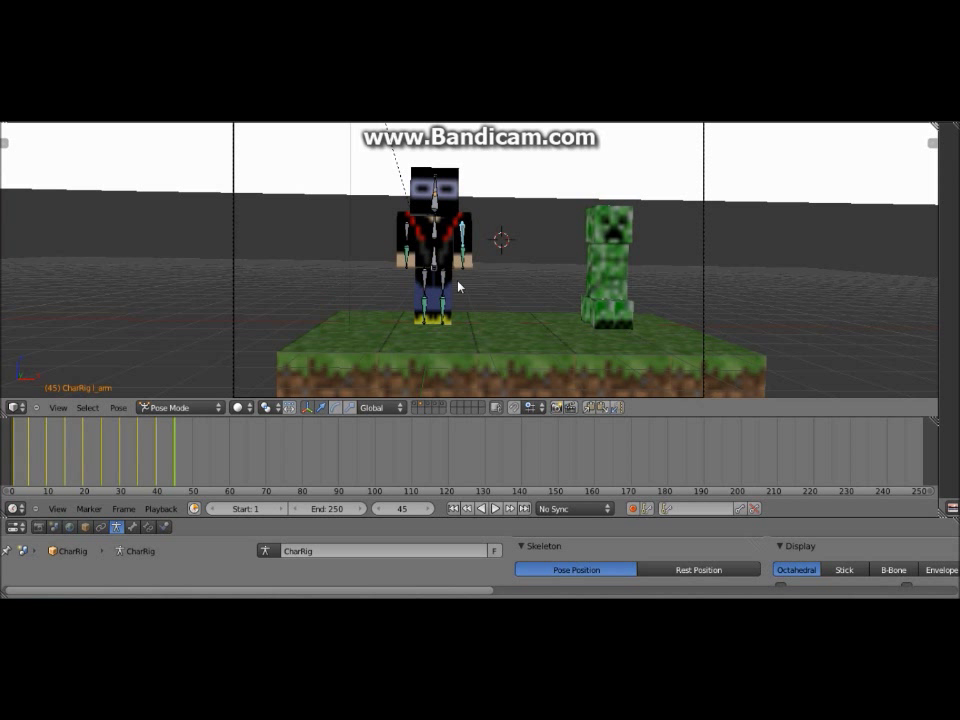
{"action": "mouse_move", "coordinate": [390, 334]}
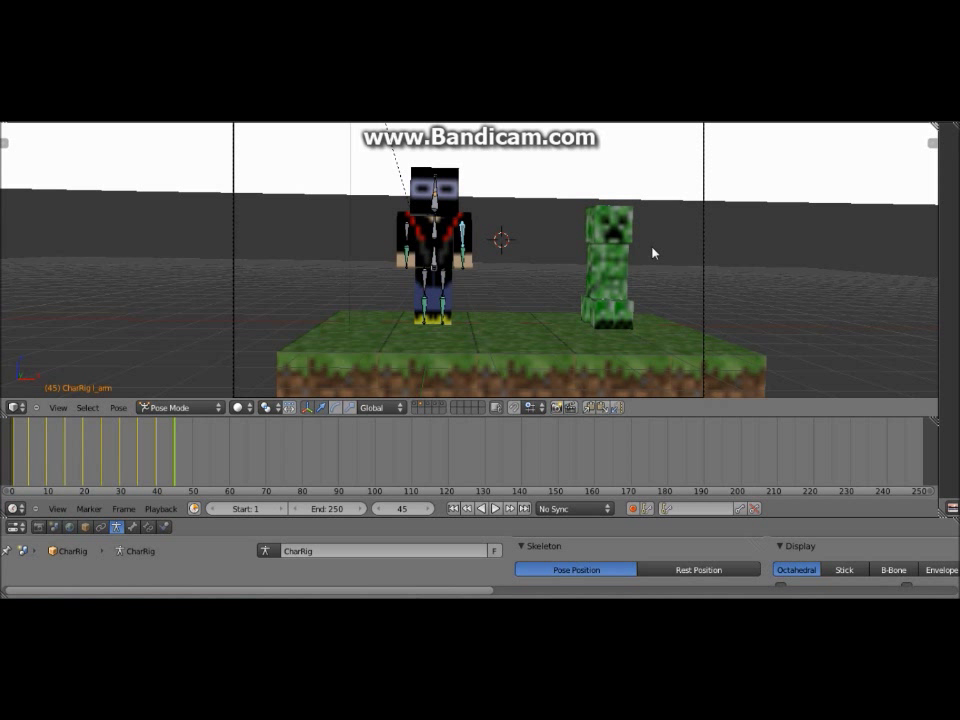
{"action": "mouse_move", "coordinate": [538, 280]}
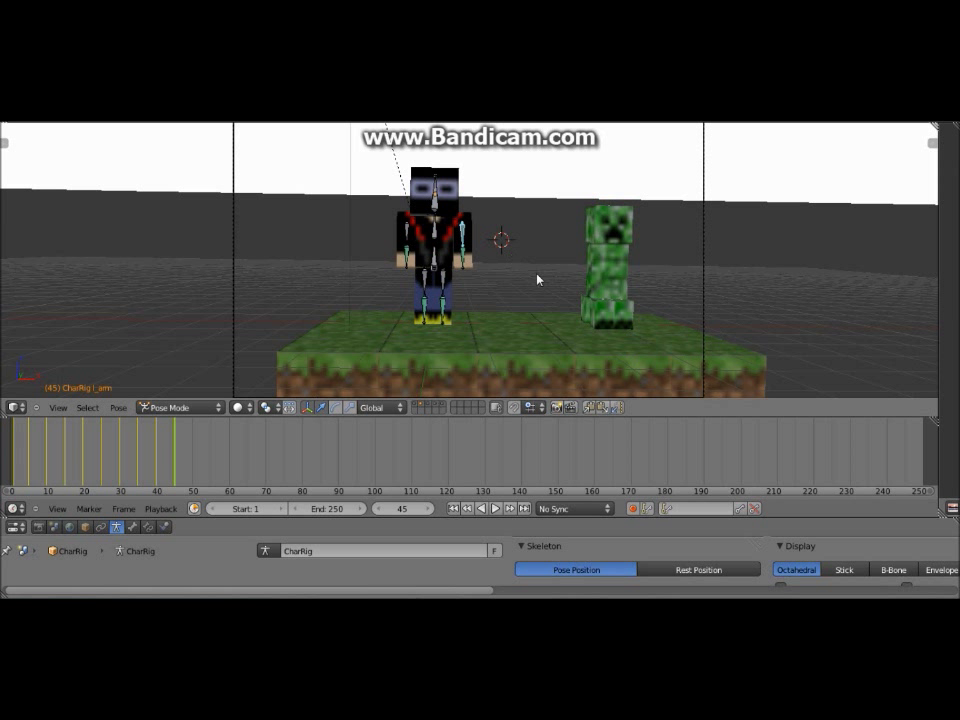
{"action": "mouse_move", "coordinate": [604, 272]}
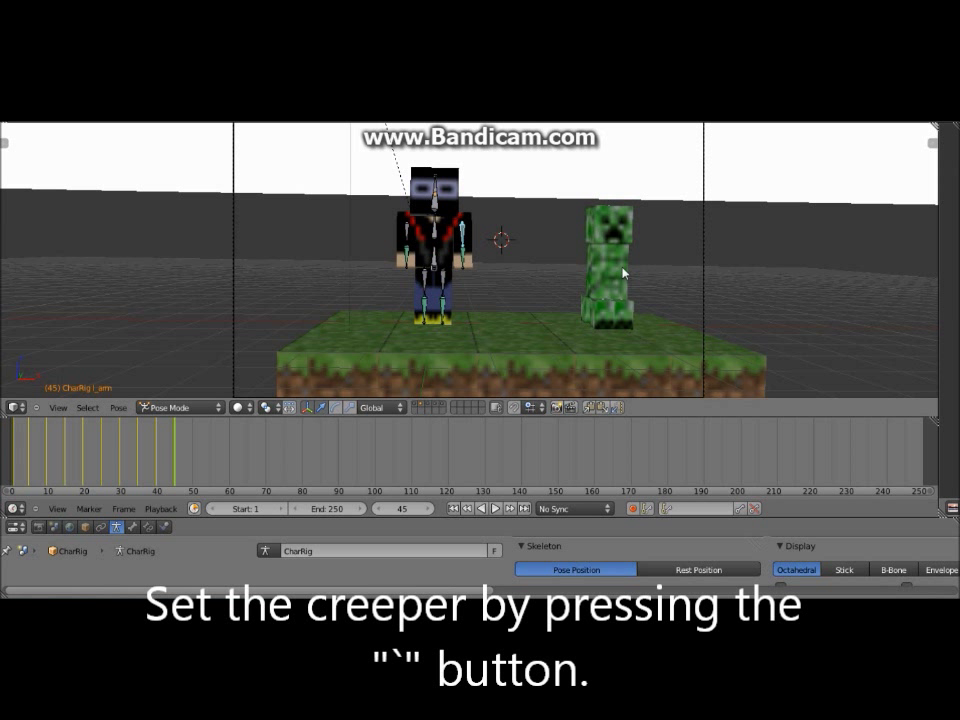
{"action": "mouse_move", "coordinate": [690, 238]}
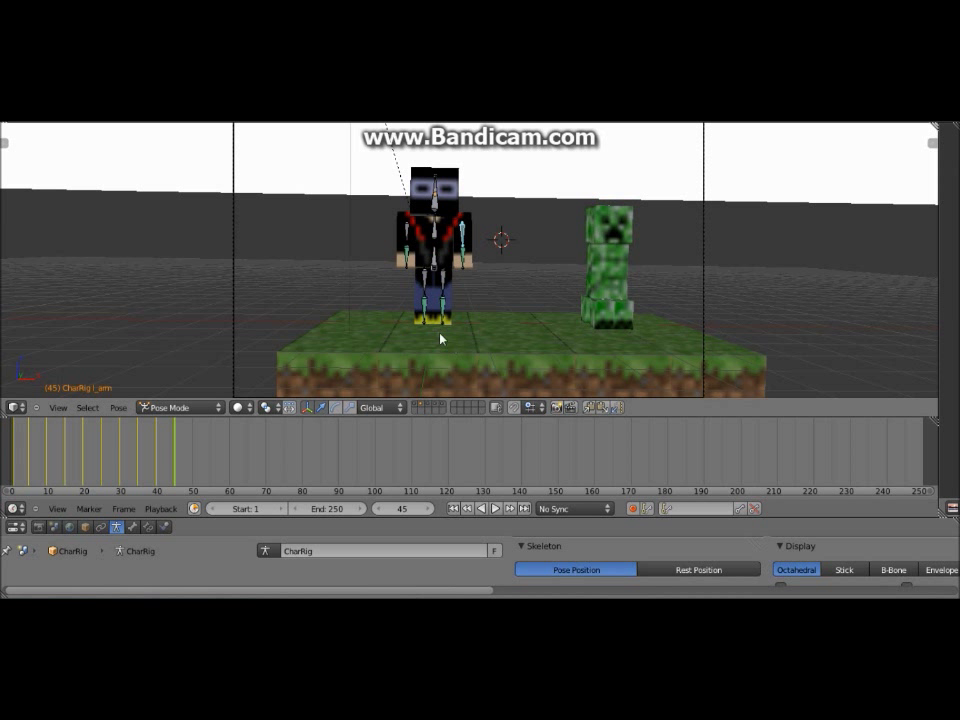
{"action": "mouse_move", "coordinate": [570, 208]}
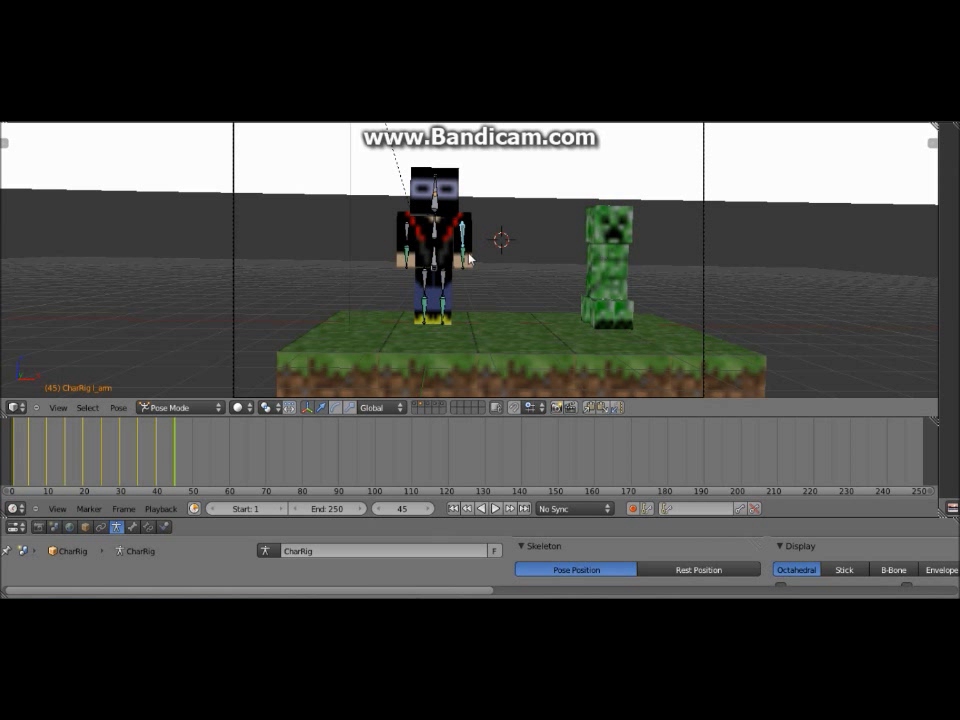
{"action": "mouse_move", "coordinate": [16, 482]}
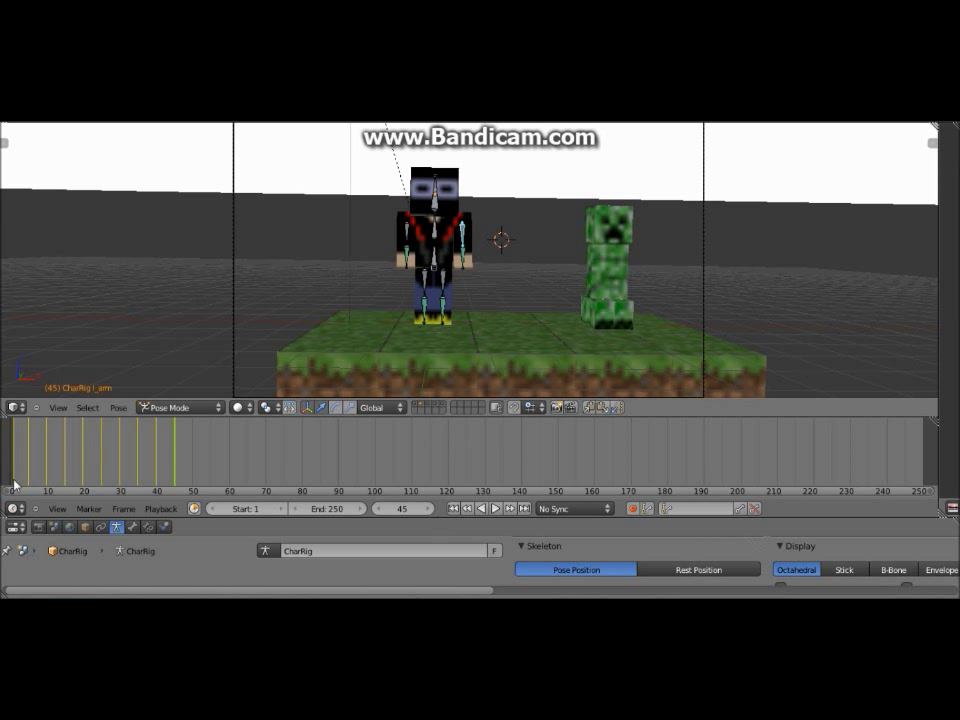
{"action": "left_click", "coordinate": [482, 510]}
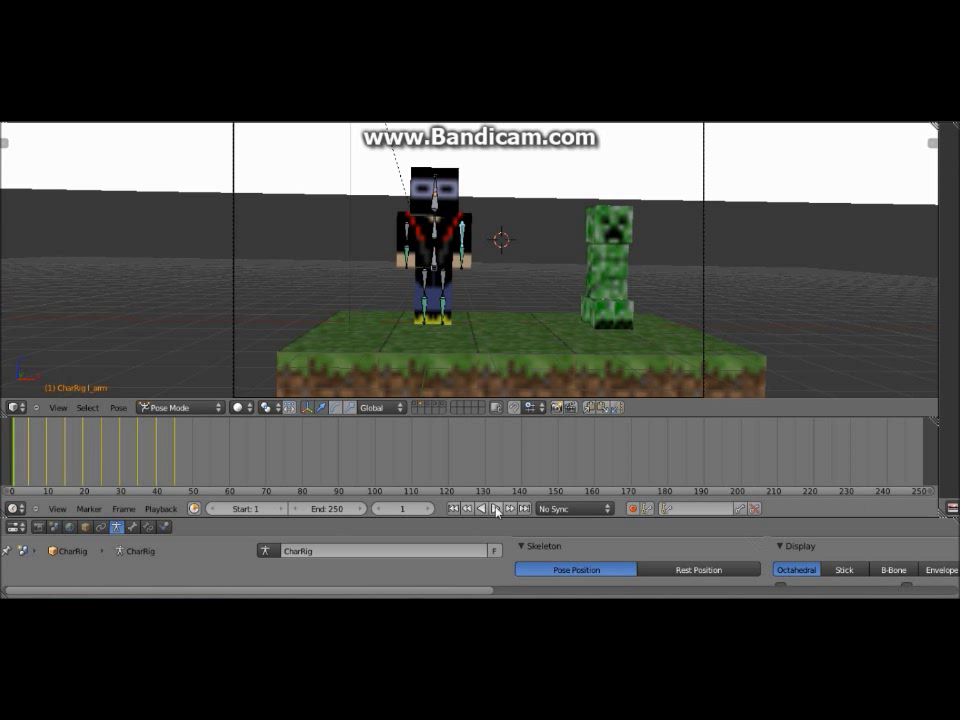
{"action": "left_click", "coordinate": [488, 510]}
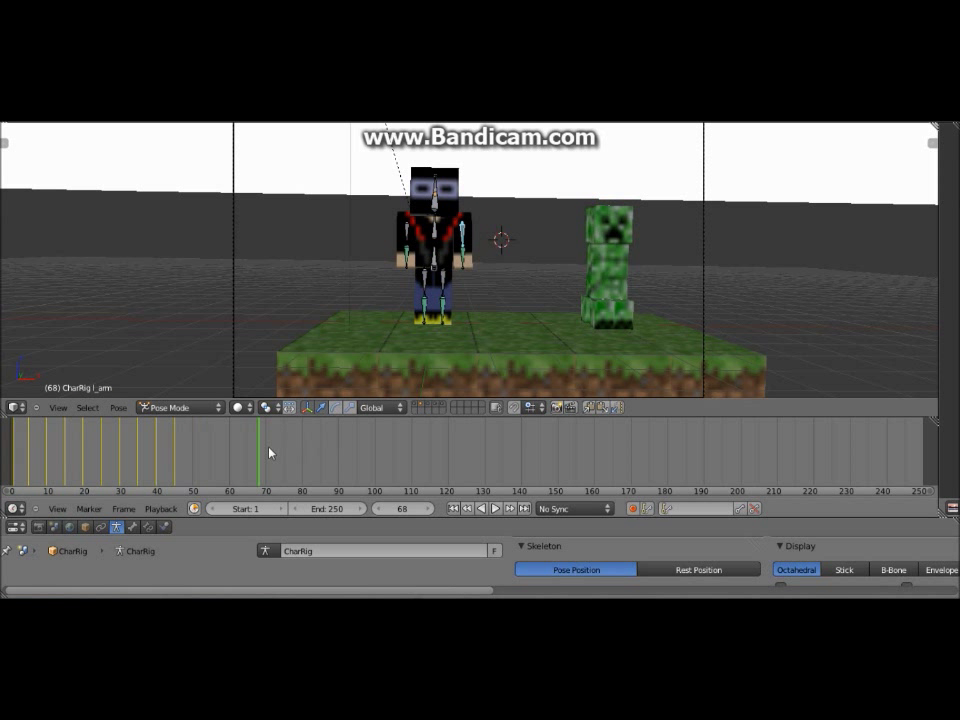
{"action": "left_click", "coordinate": [60, 450]}
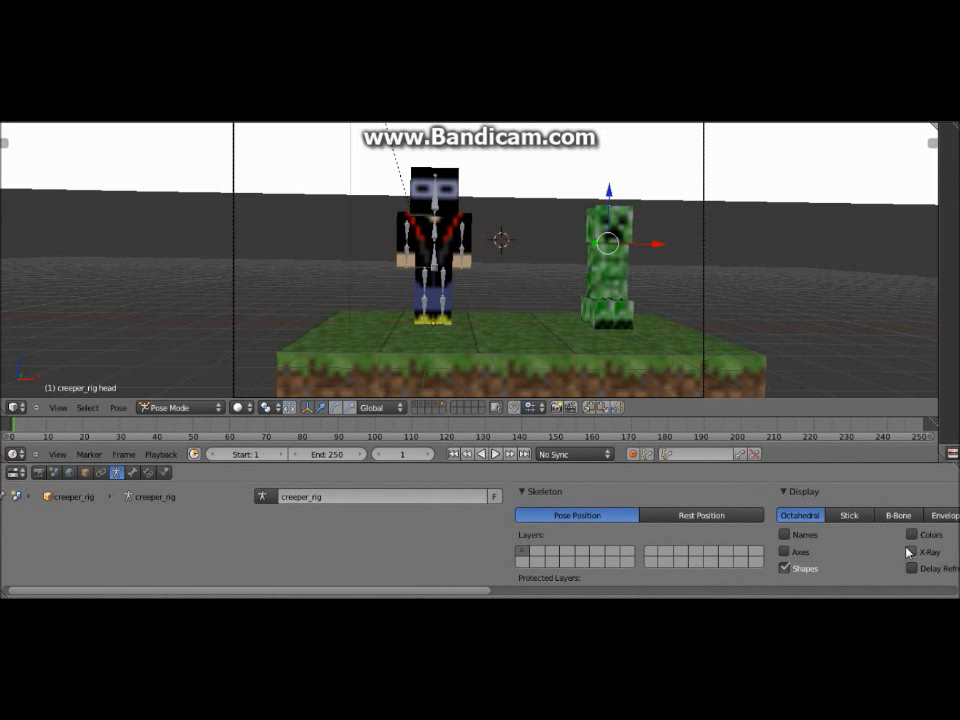
Select the creeper's head bone in Pose Mode
{"action": "left_click", "coordinate": [910, 552]}
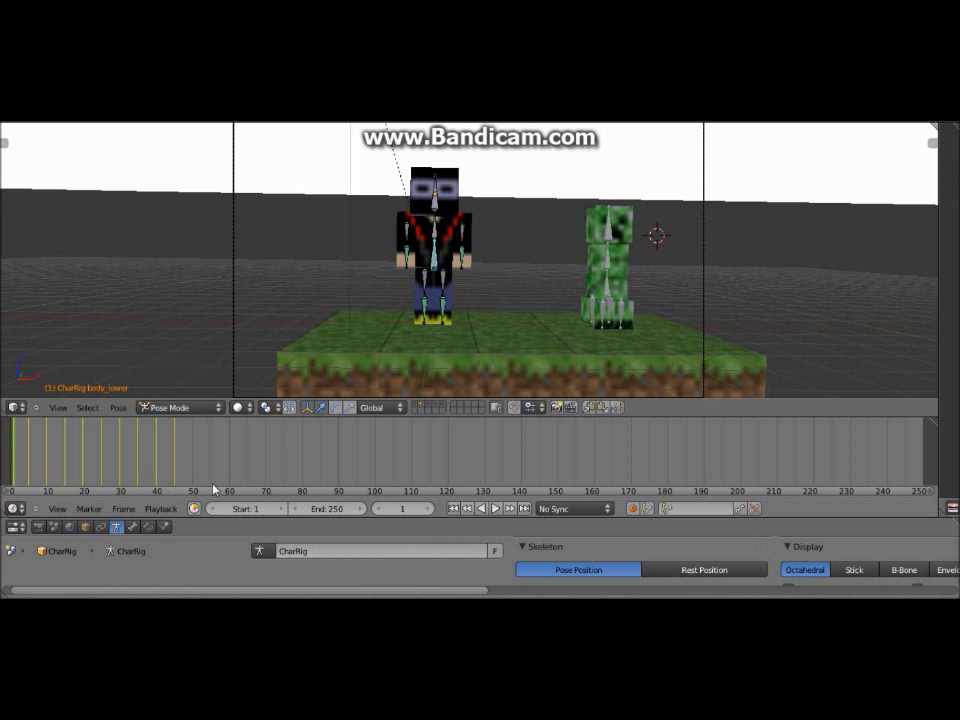
Set the Timeline's End frame to 45
{"action": "left_click", "coordinate": [324, 508]}
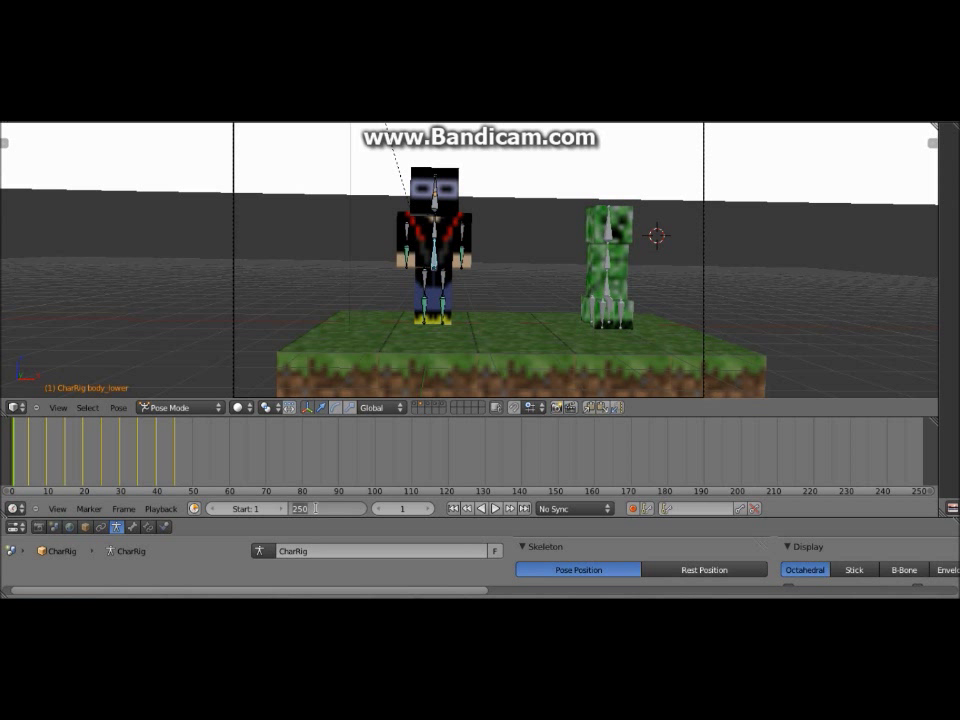
{"action": "type", "text": "45"}
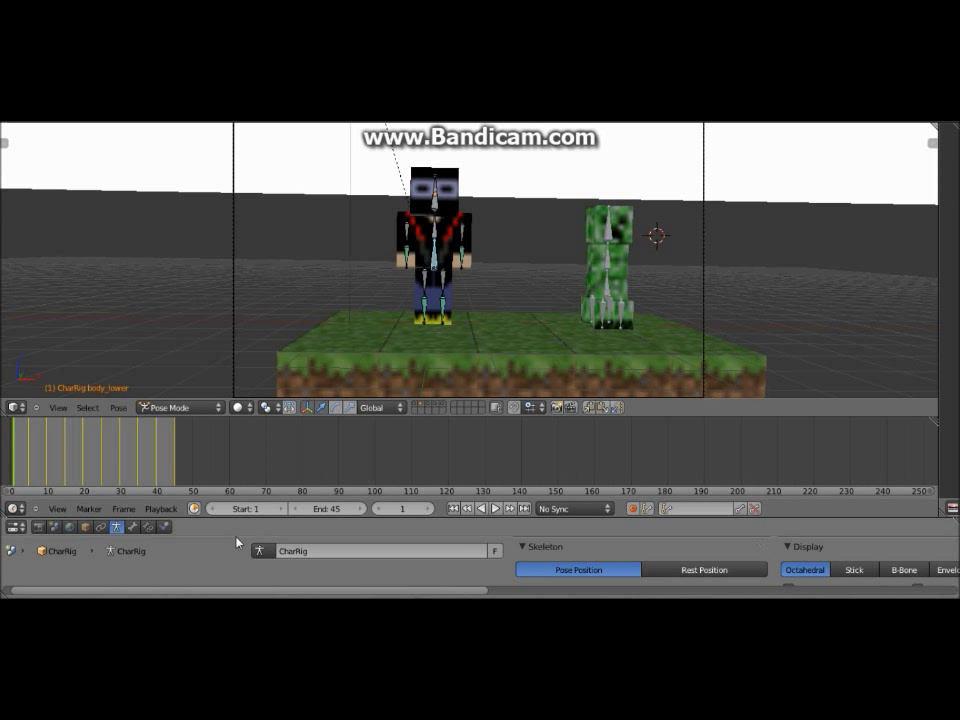
{"action": "mouse_move", "coordinate": [466, 524]}
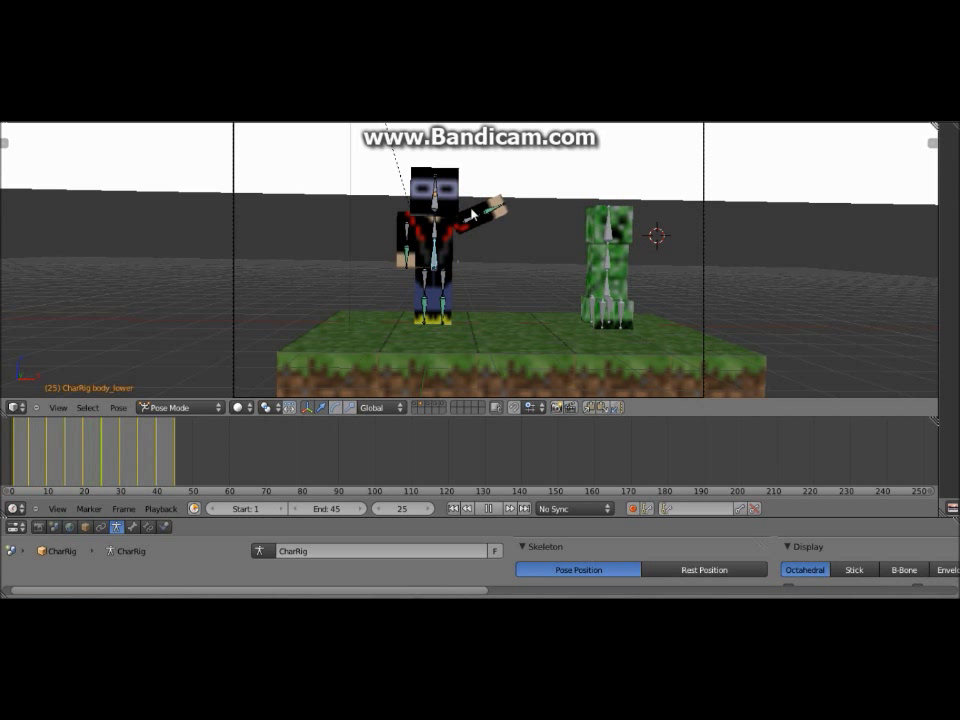
Preview the wave by jumping through frames 32, 42, 5, 1 and 25
{"action": "left_click", "coordinate": [482, 508]}
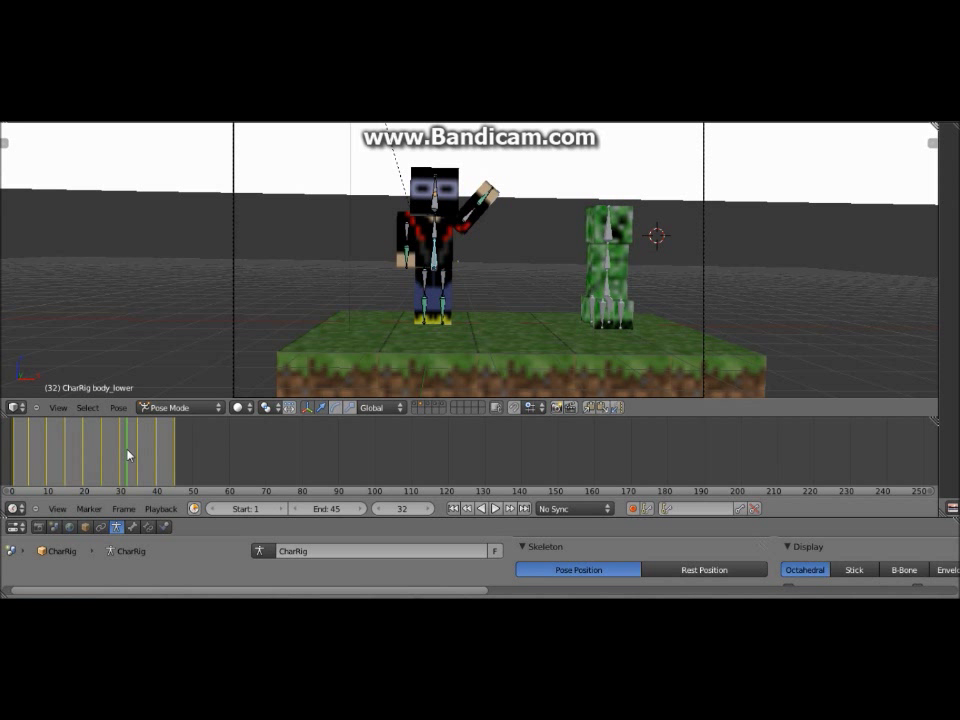
{"action": "left_click", "coordinate": [164, 468]}
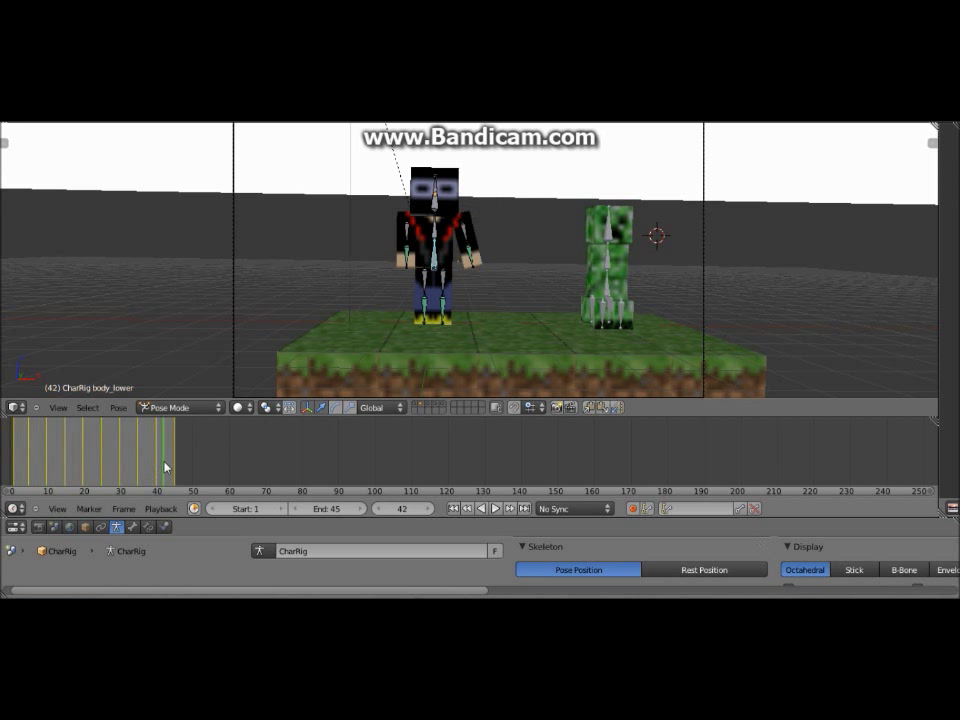
{"action": "left_click", "coordinate": [32, 464]}
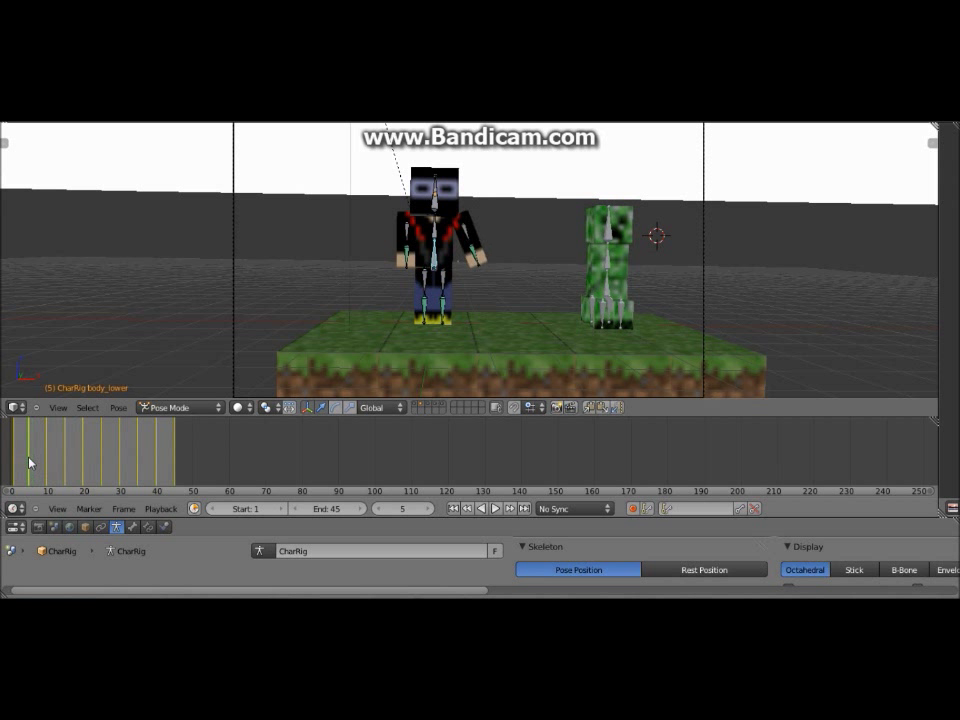
{"action": "left_click", "coordinate": [16, 450]}
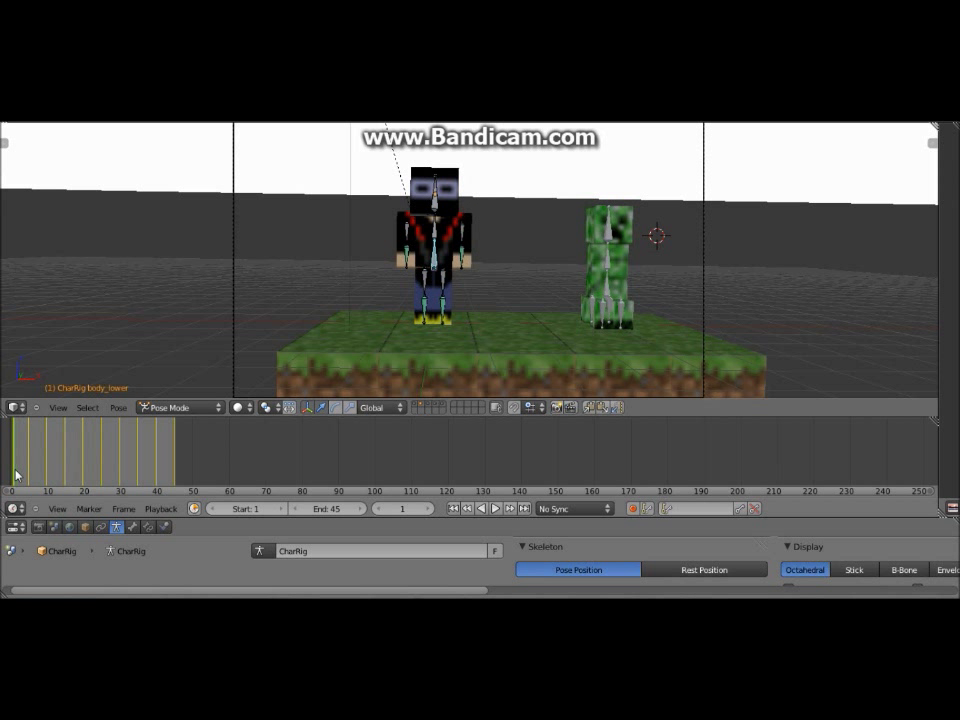
{"action": "left_click", "coordinate": [100, 470]}
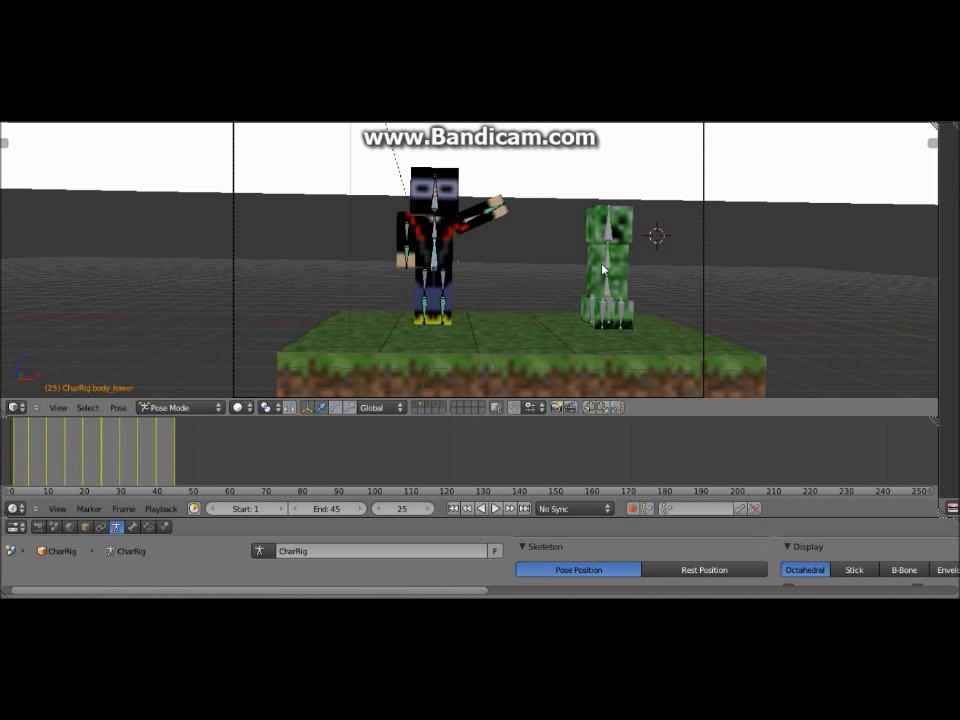
{"action": "mouse_move", "coordinate": [612, 232]}
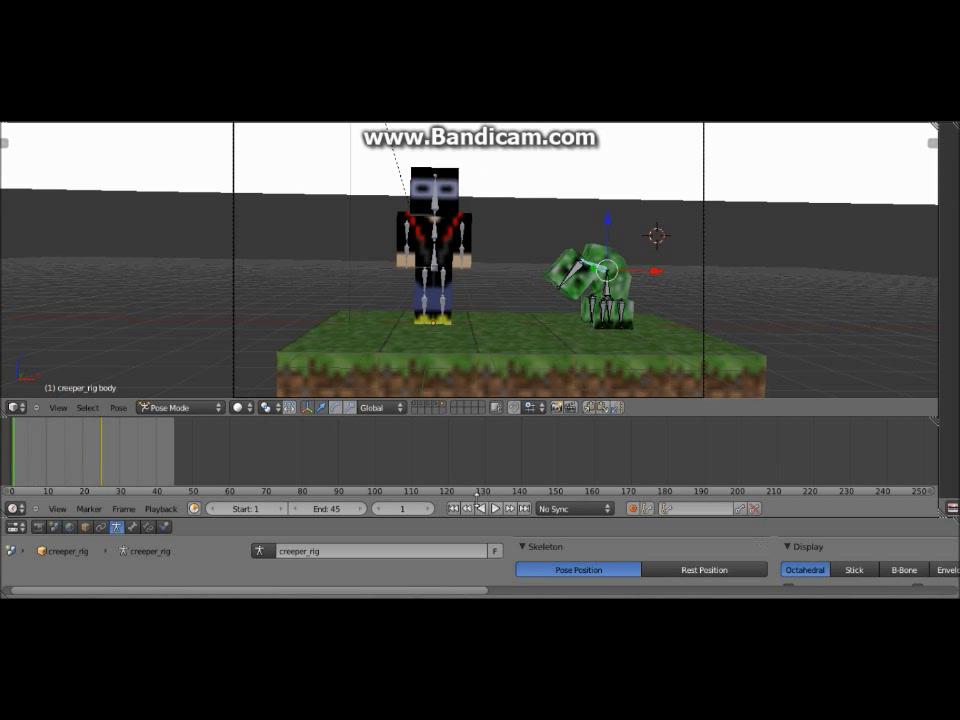
Make the character's ChefRig armature active again at frame 1
{"action": "left_click", "coordinate": [492, 508]}
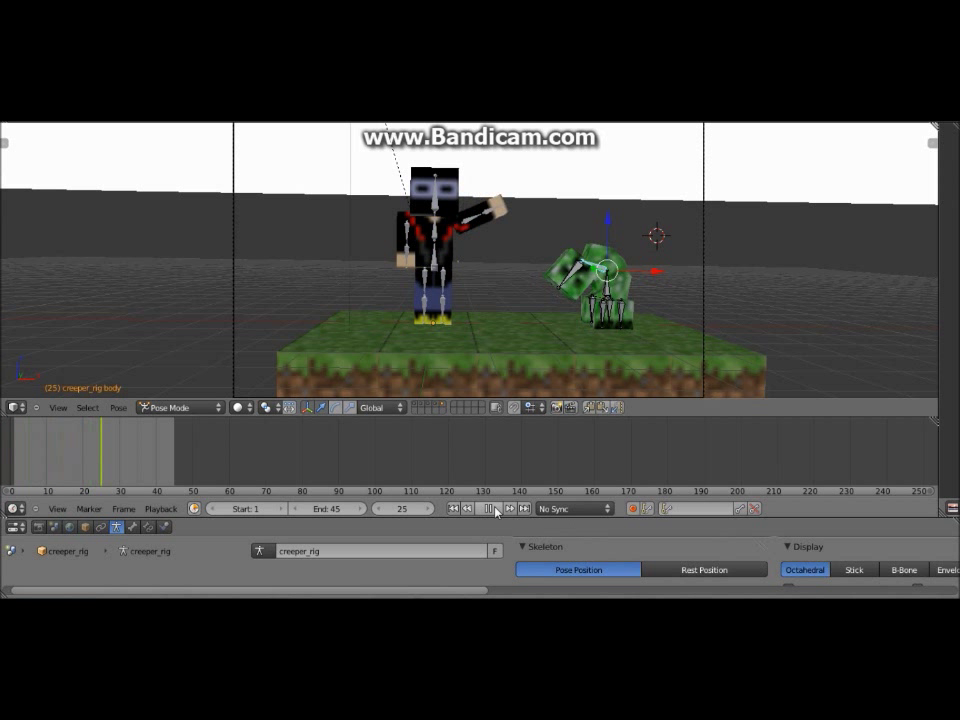
{"action": "left_click", "coordinate": [452, 508]}
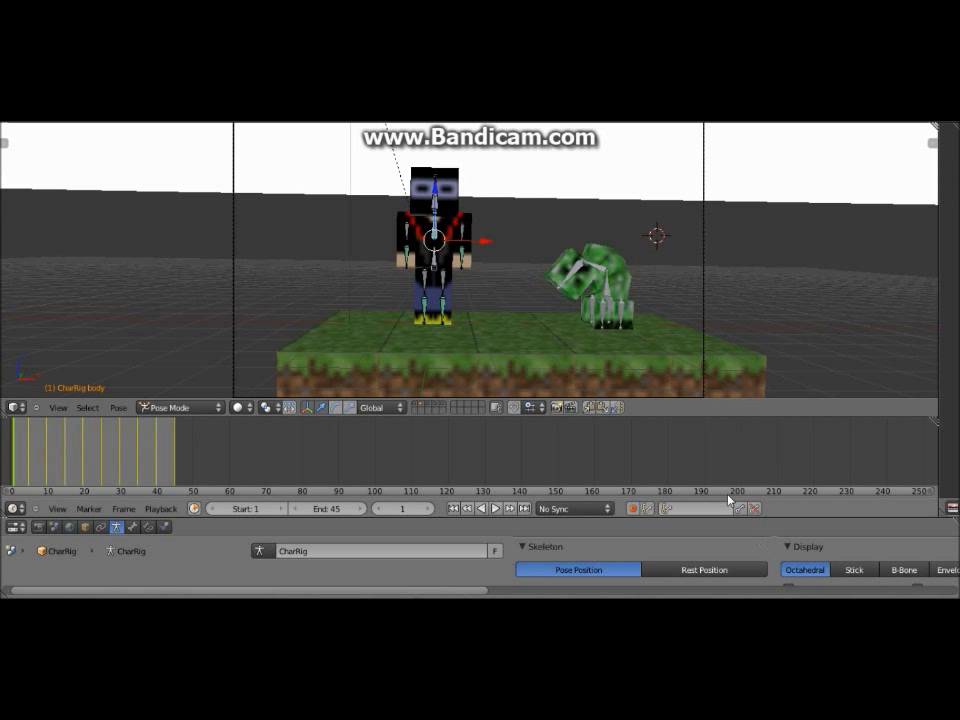
{"action": "mouse_move", "coordinate": [662, 480]}
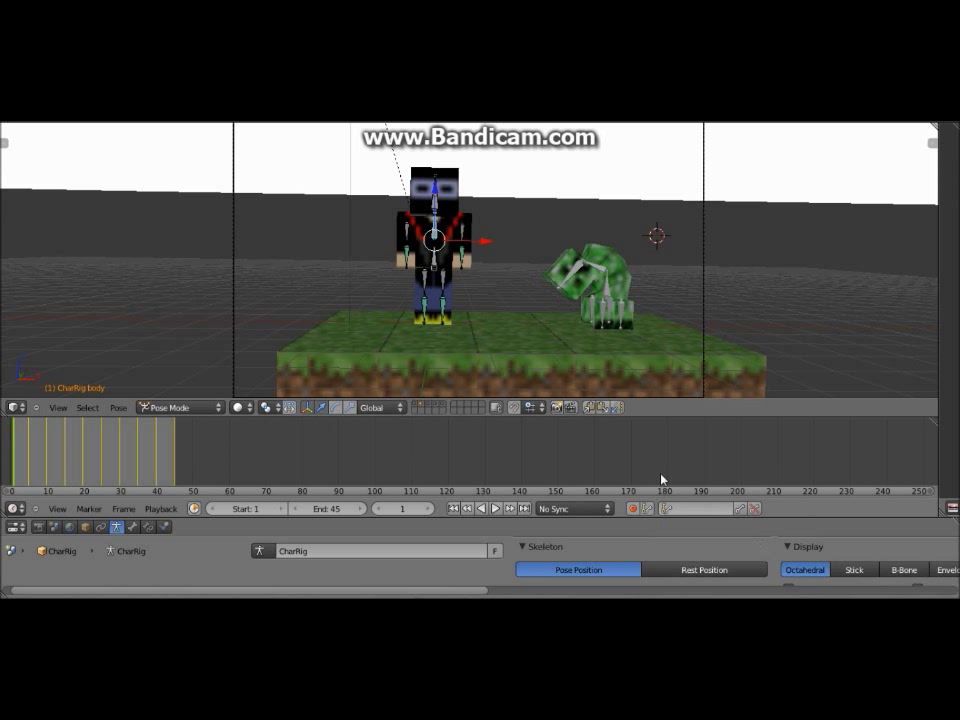
{"action": "mouse_move", "coordinate": [122, 424]}
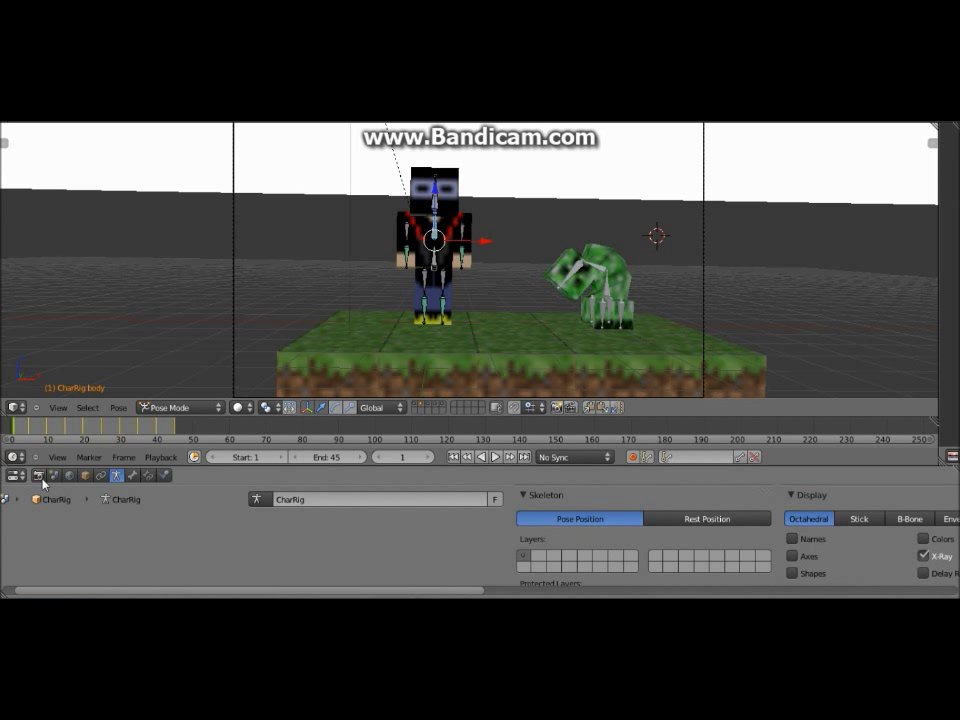
{"action": "mouse_move", "coordinate": [40, 476]}
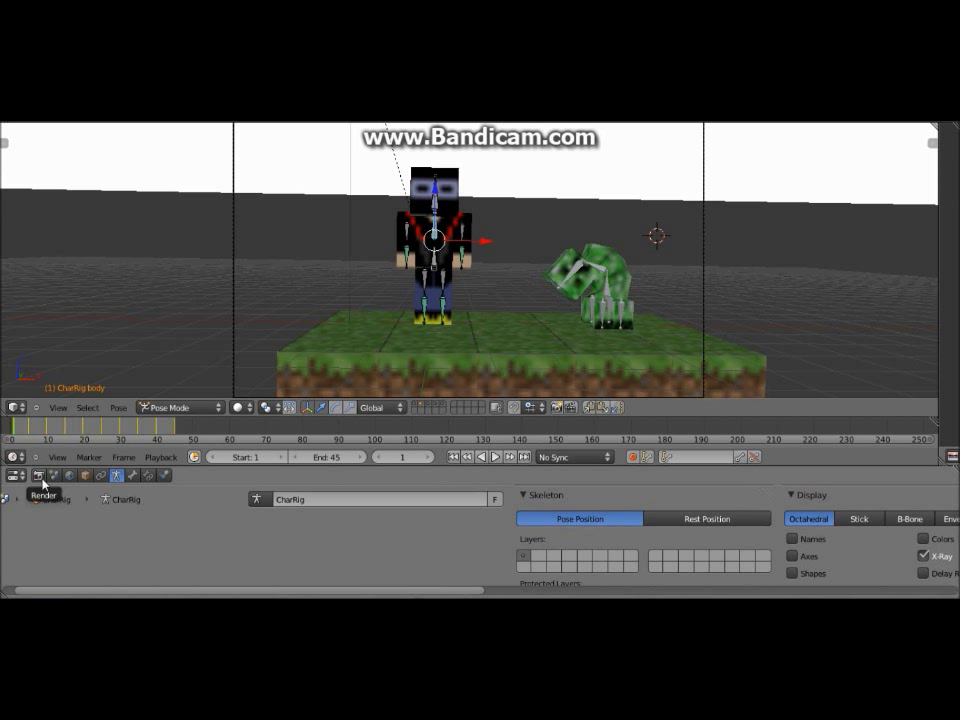
In Render properties set the output format to AVI Raw and bring up the output path browser
{"action": "left_click", "coordinate": [40, 476]}
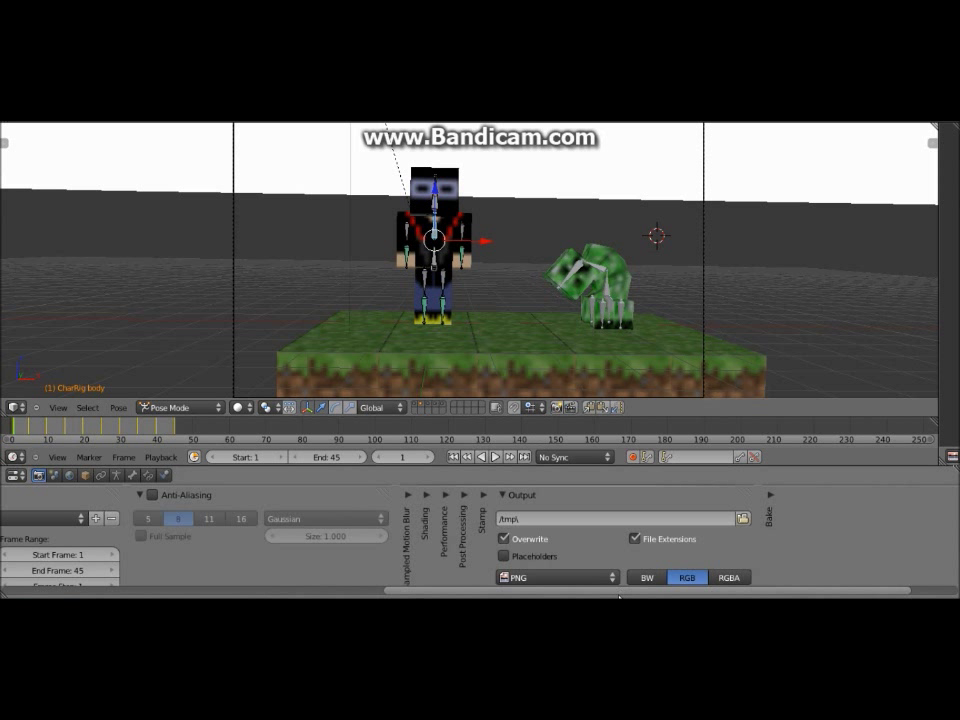
{"action": "left_click", "coordinate": [552, 576]}
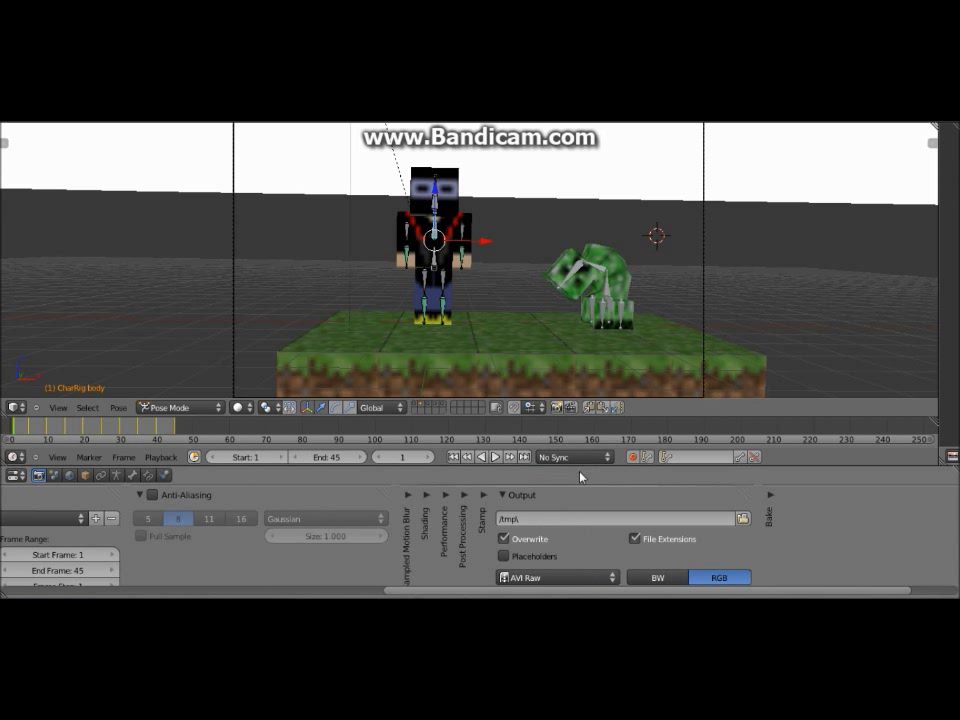
{"action": "left_click", "coordinate": [556, 576]}
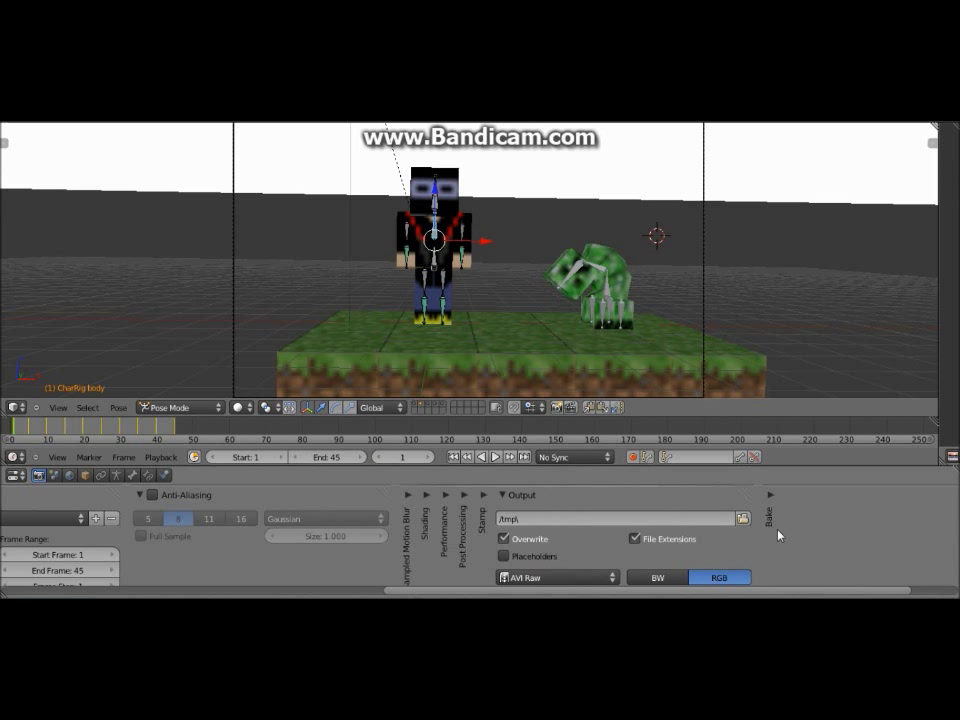
{"action": "left_click", "coordinate": [740, 518]}
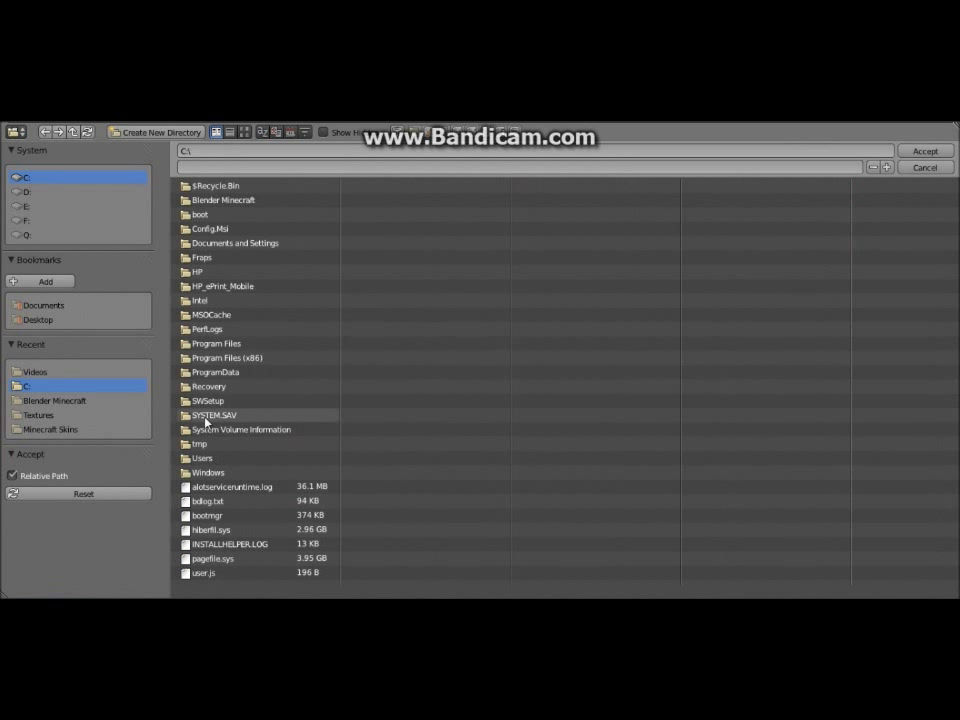
Point the render output to C:\Users\user\Downloads\Videos\Wave2.avi and accept it
{"action": "double_click", "coordinate": [204, 458]}
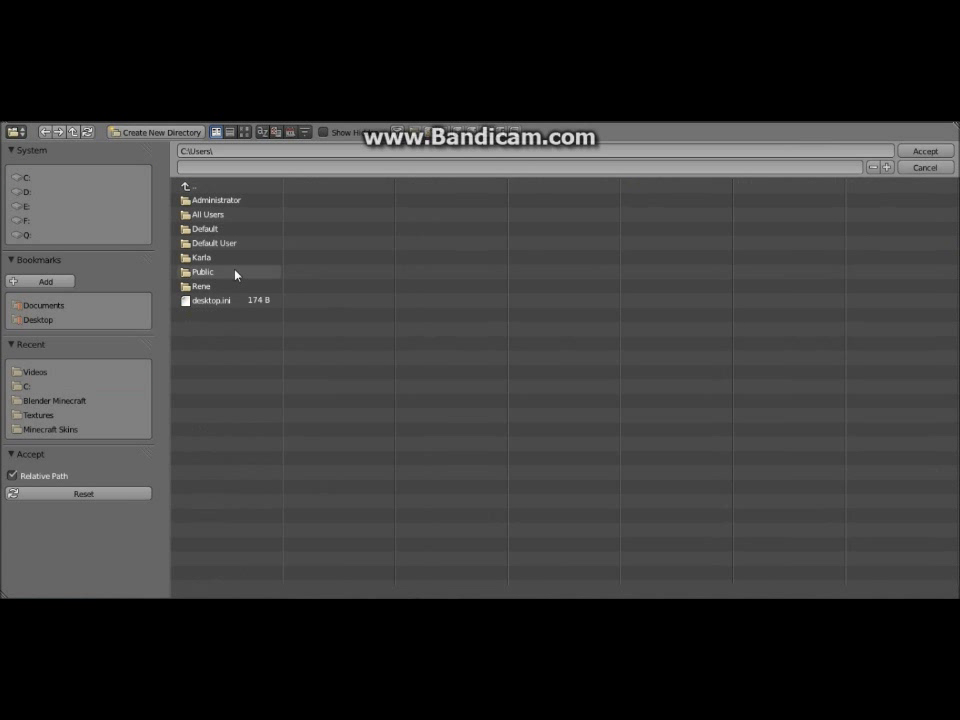
{"action": "double_click", "coordinate": [200, 256]}
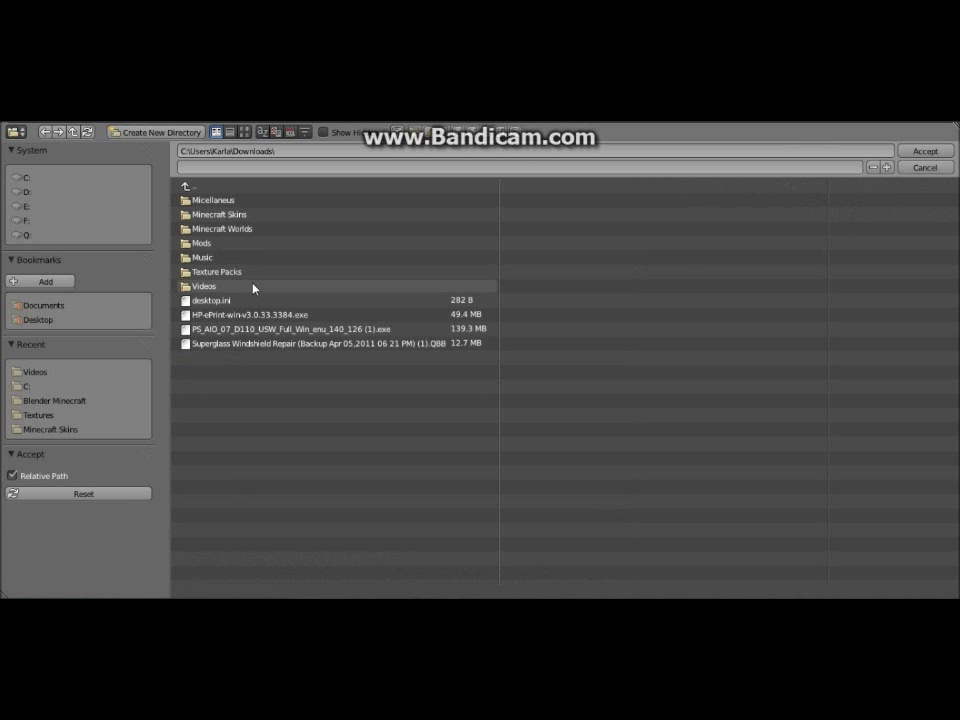
{"action": "double_click", "coordinate": [204, 286]}
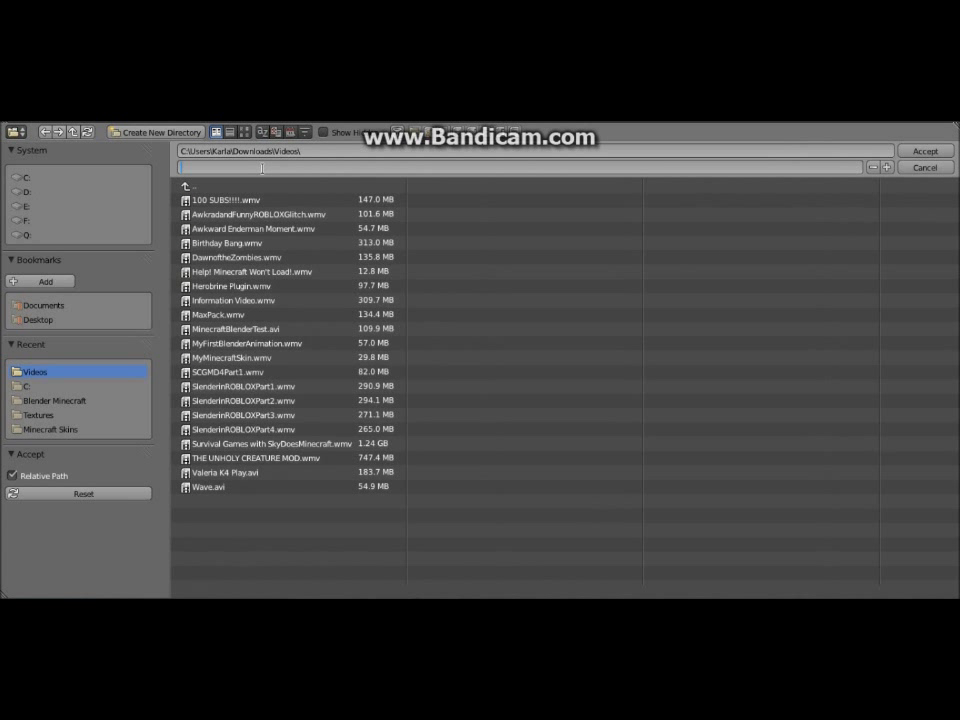
{"action": "type", "text": "Wave2.avi"}
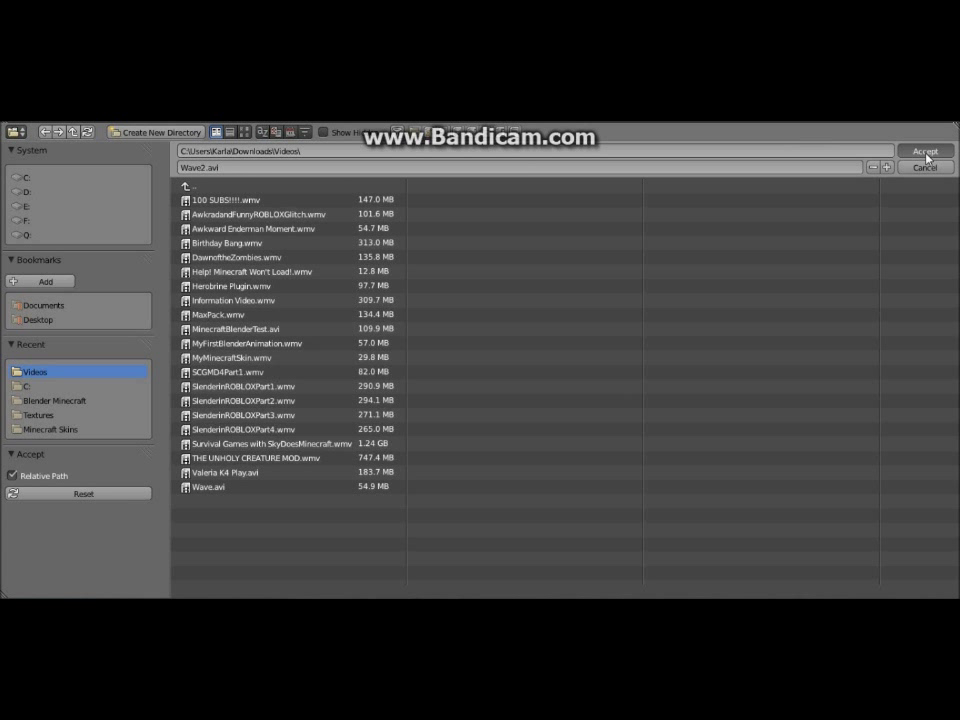
{"action": "left_click", "coordinate": [924, 152]}
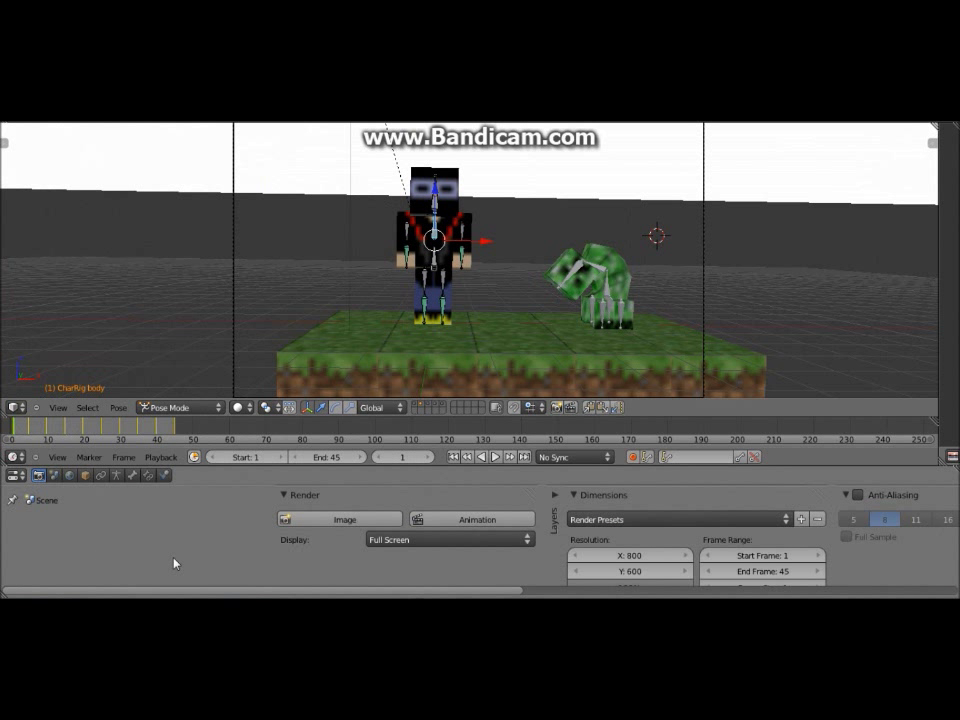
{"action": "mouse_move", "coordinate": [472, 494]}
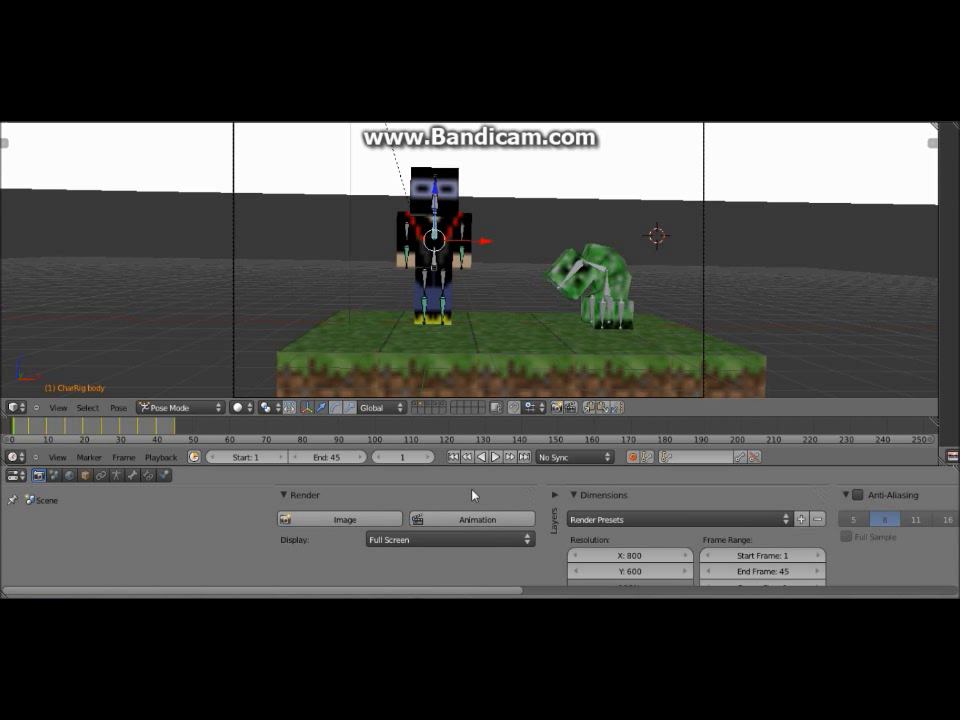
{"action": "mouse_move", "coordinate": [472, 518]}
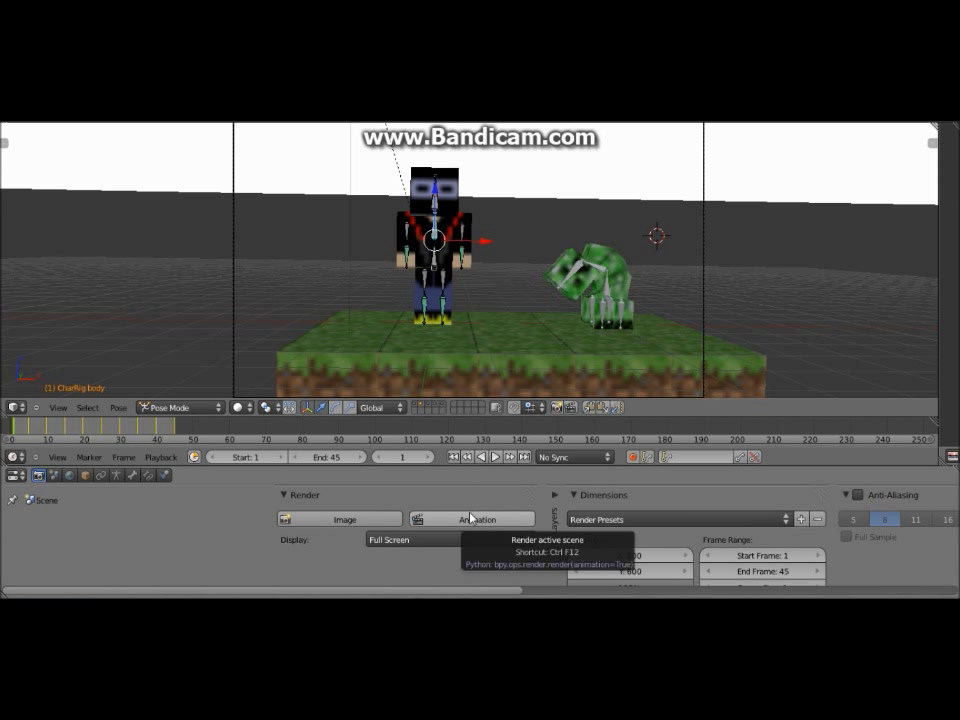
Render the full character-and-creeper animation out to the Wave2.avi video
{"action": "left_click", "coordinate": [480, 520]}
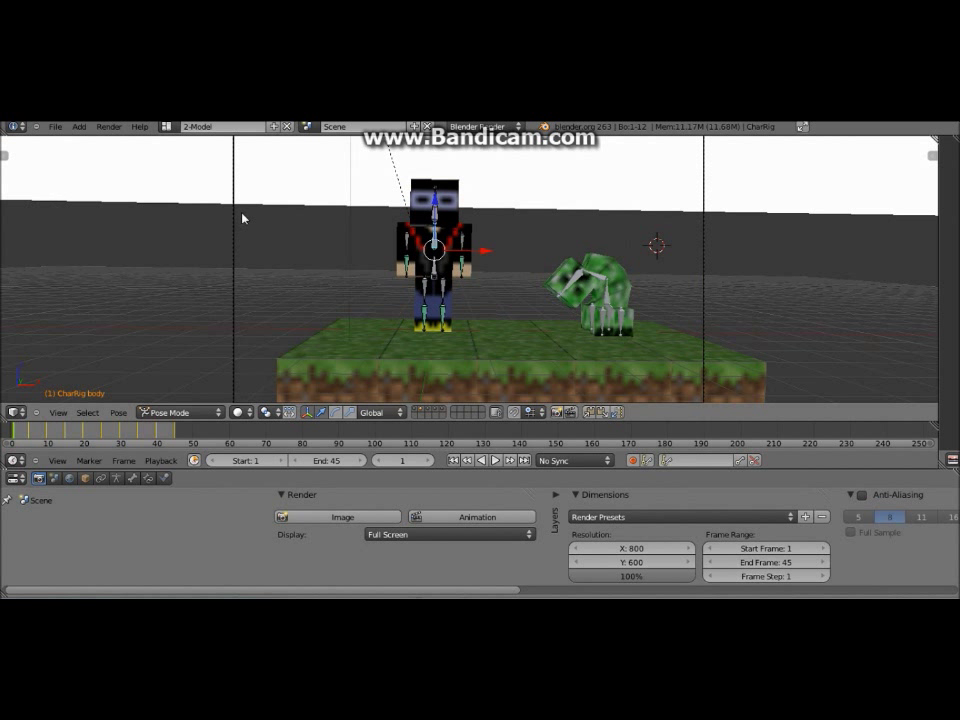
Save the scene as Wave2.blend, quit Blender and confirm updating the zip archive
{"action": "left_click", "coordinate": [54, 126]}
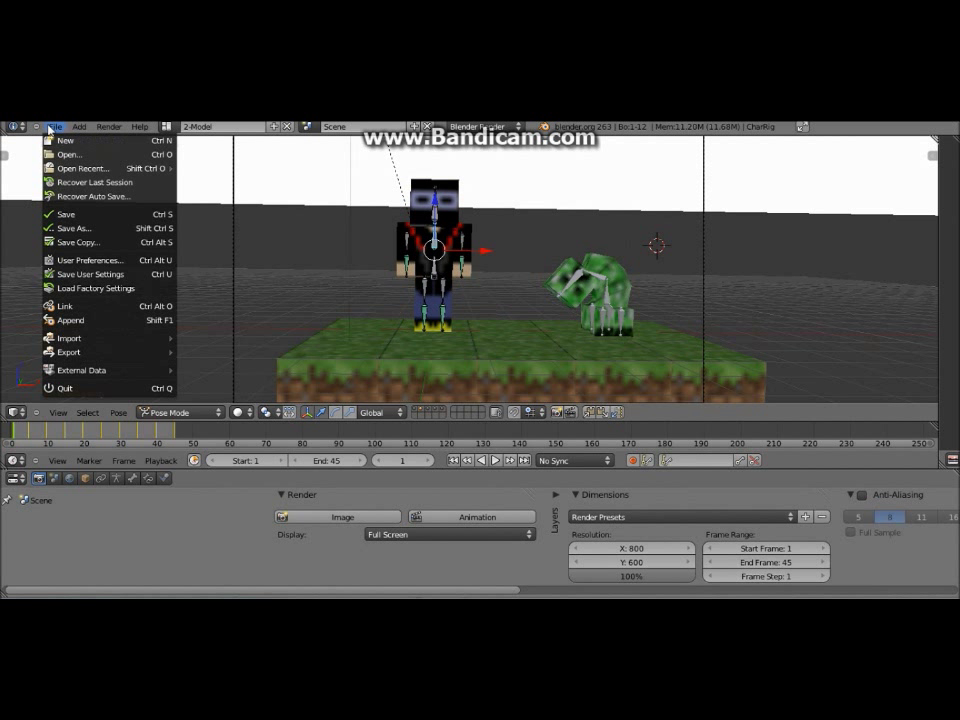
{"action": "left_click", "coordinate": [72, 228]}
{"action": "type", "text": "Wave2.blend"}
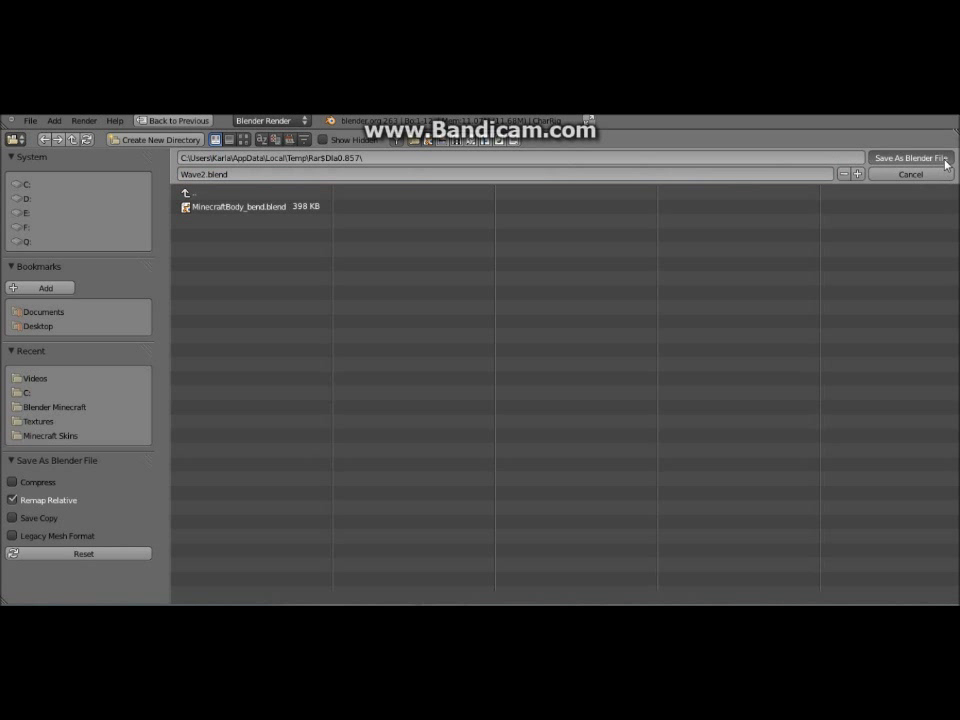
{"action": "left_click", "coordinate": [908, 158]}
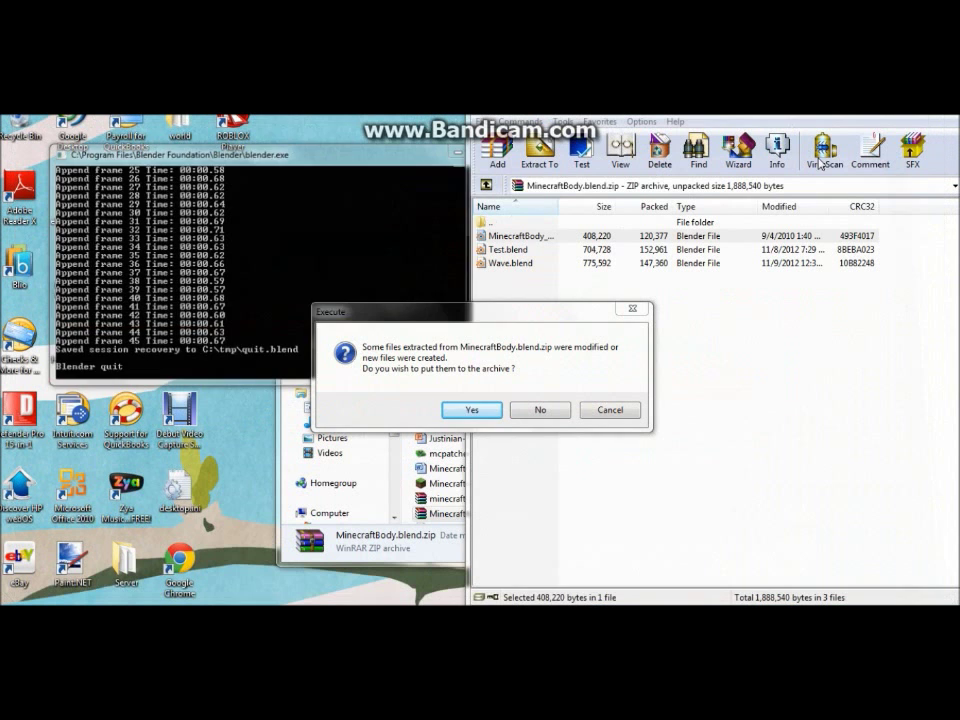
{"action": "left_click", "coordinate": [472, 410]}
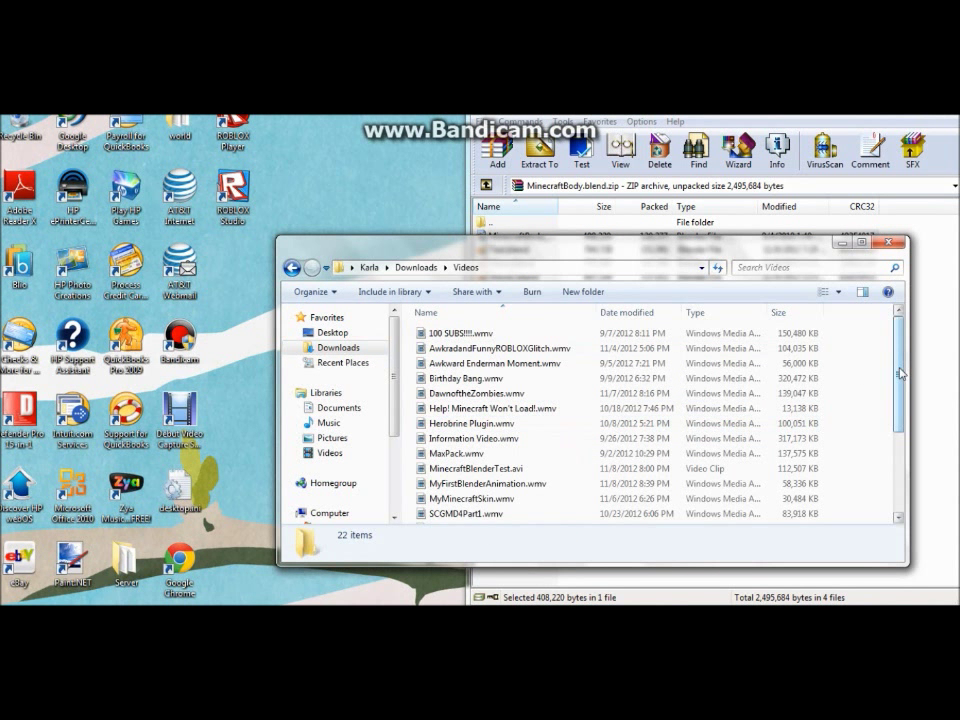
Play Wave2.avi from the Videos folder, then close the player and the folder window
{"action": "scroll", "scroll_direction": "down", "scroll_amount": 3}
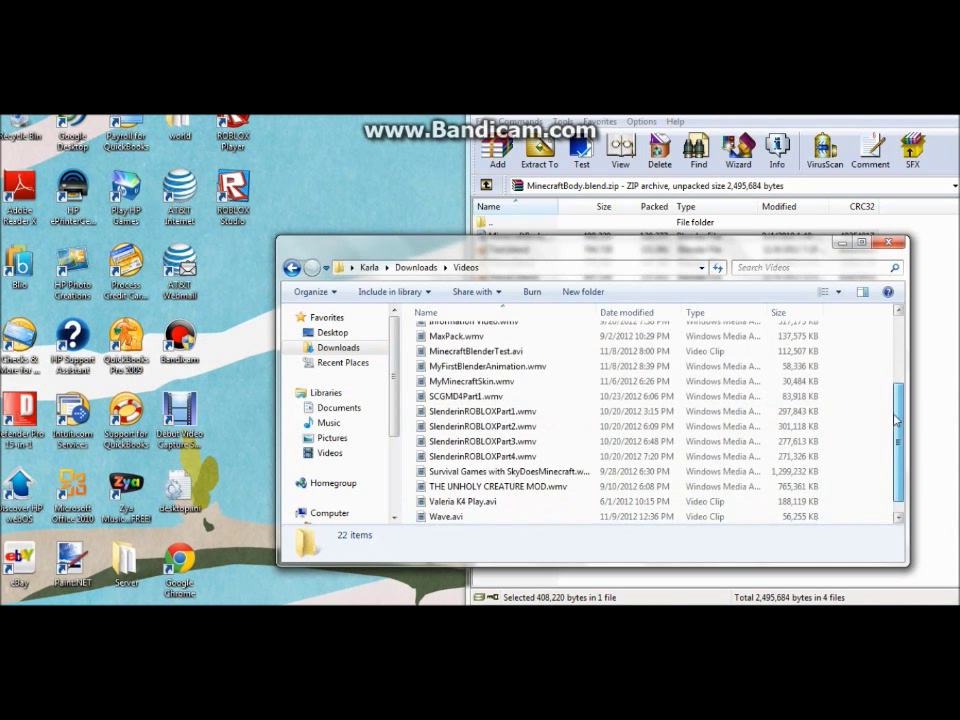
{"action": "left_click", "coordinate": [448, 516]}
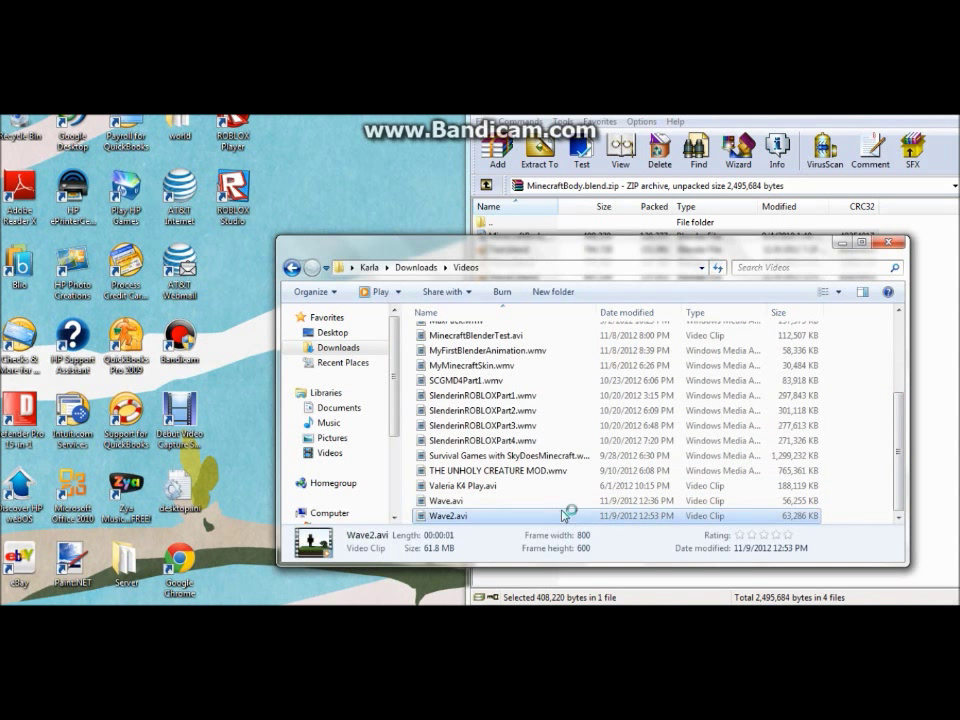
{"action": "double_click", "coordinate": [448, 516]}
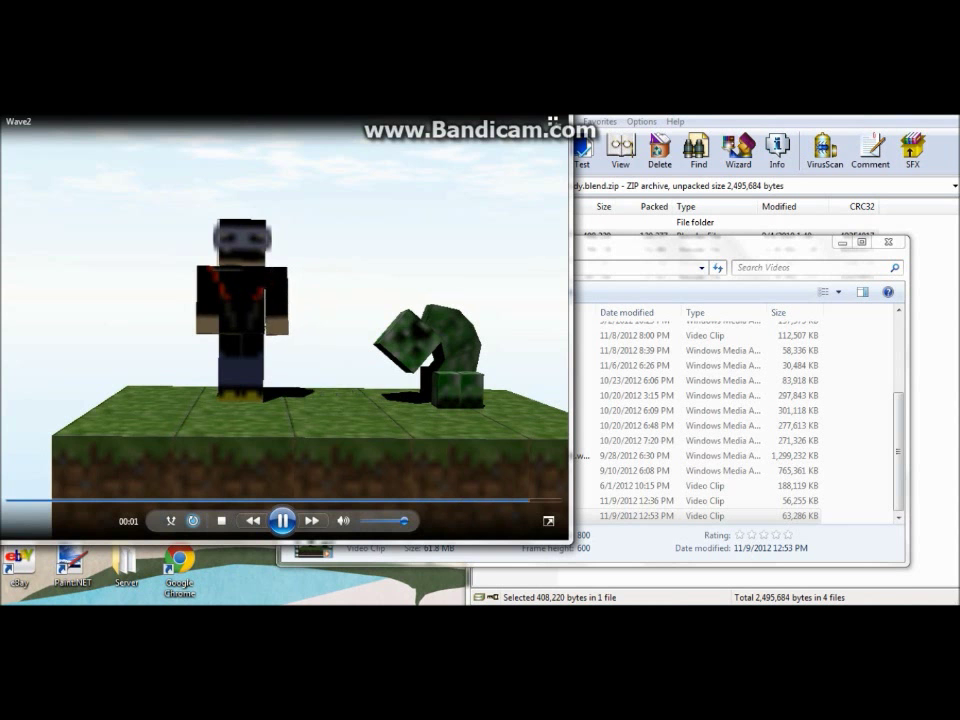
{"action": "left_click", "coordinate": [542, 520]}
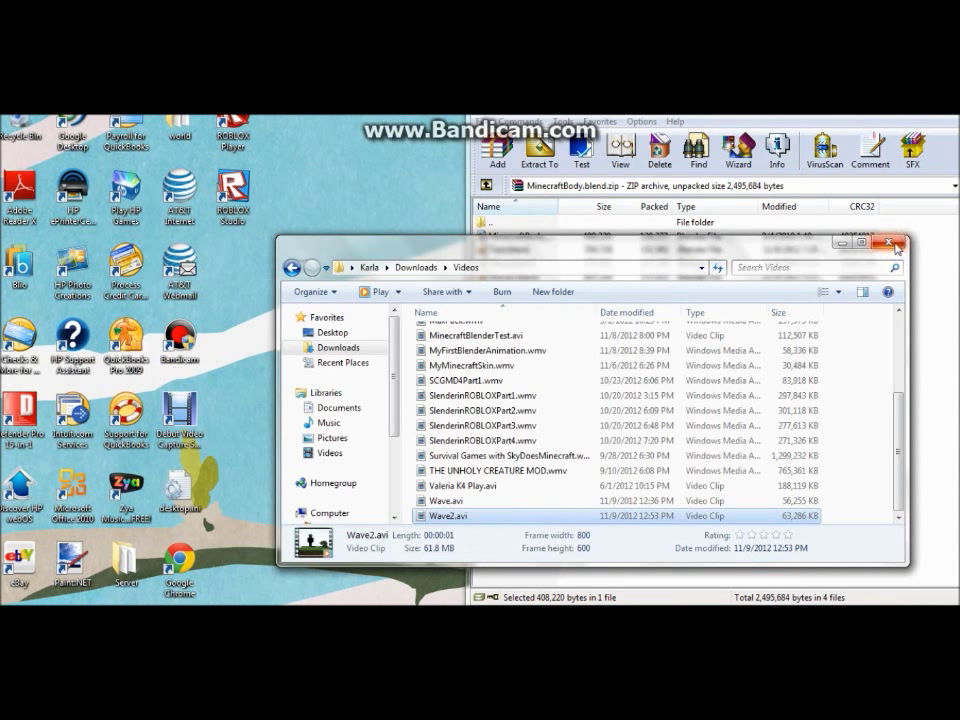
{"action": "left_click", "coordinate": [892, 244]}
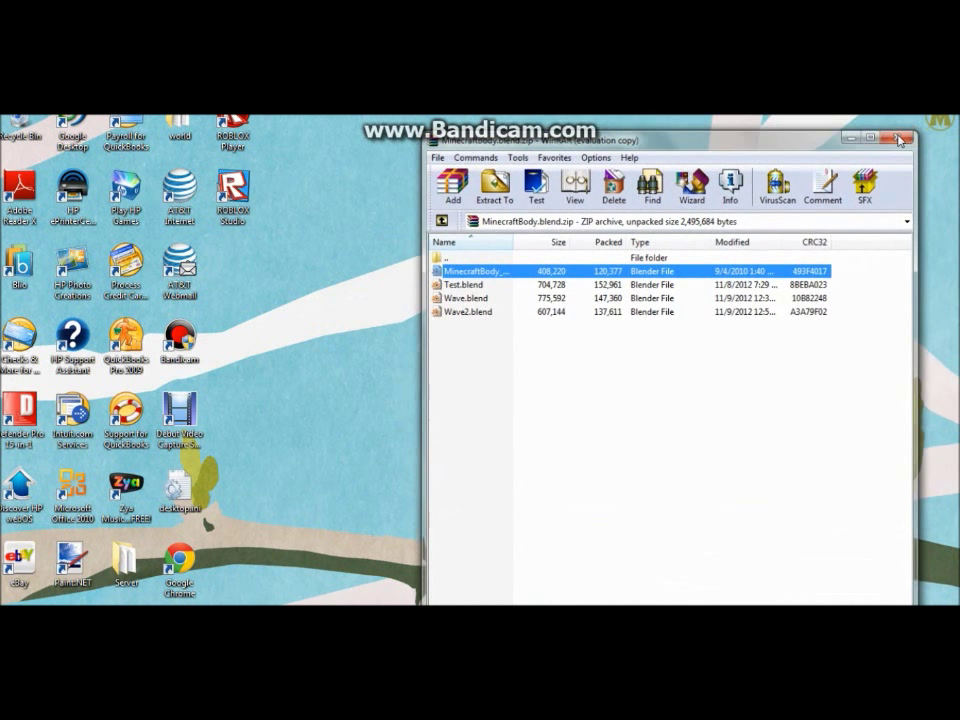
Close the WinRAR archive window, leaving only the desktop
{"action": "left_click", "coordinate": [900, 140]}
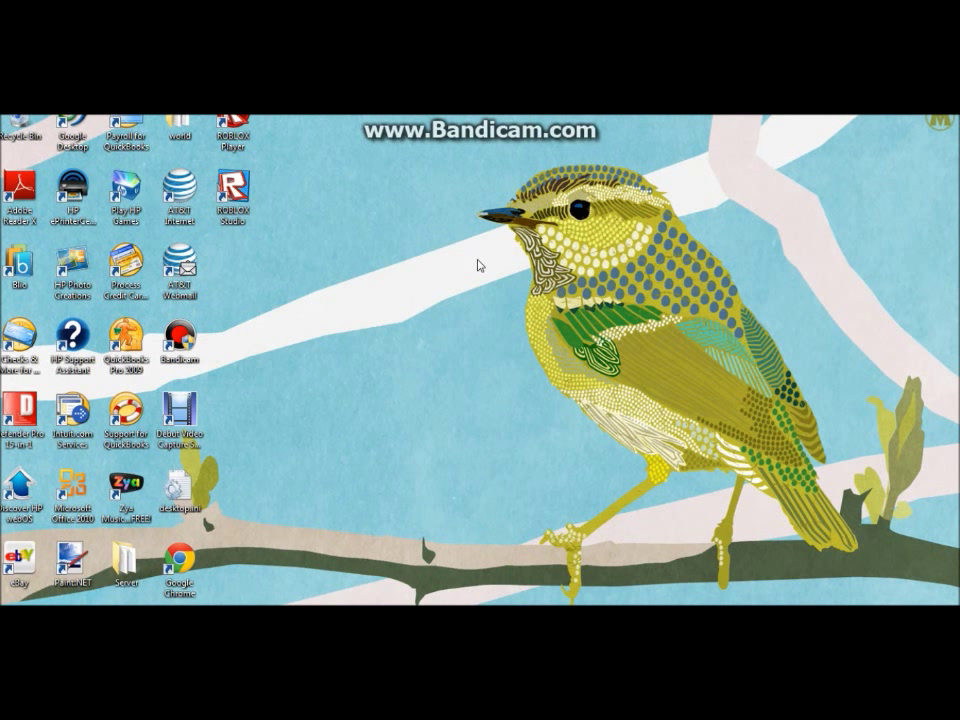
{"action": "mouse_move", "coordinate": [516, 374]}
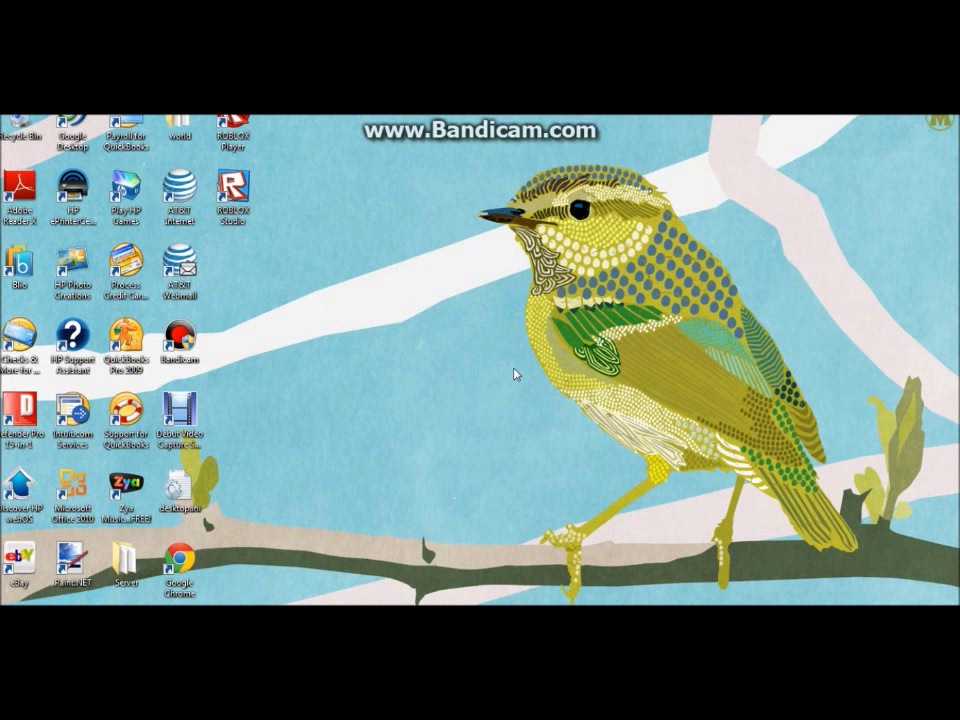